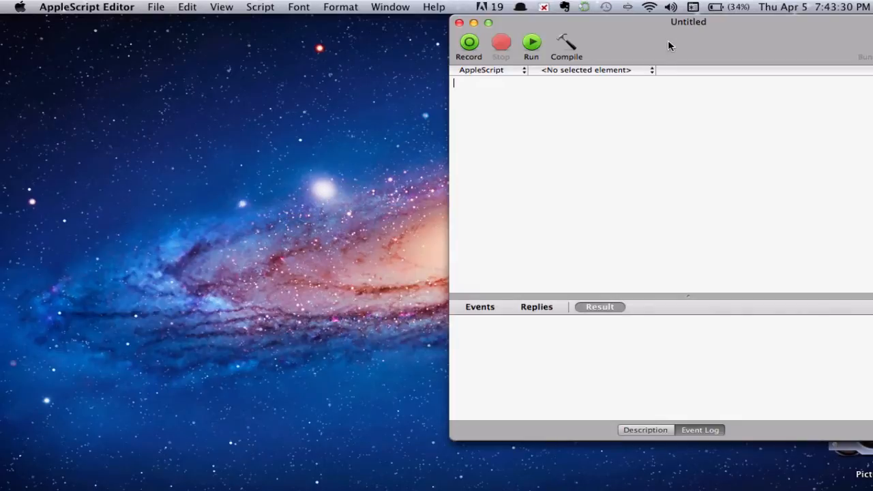
mouse_move(562, 221)
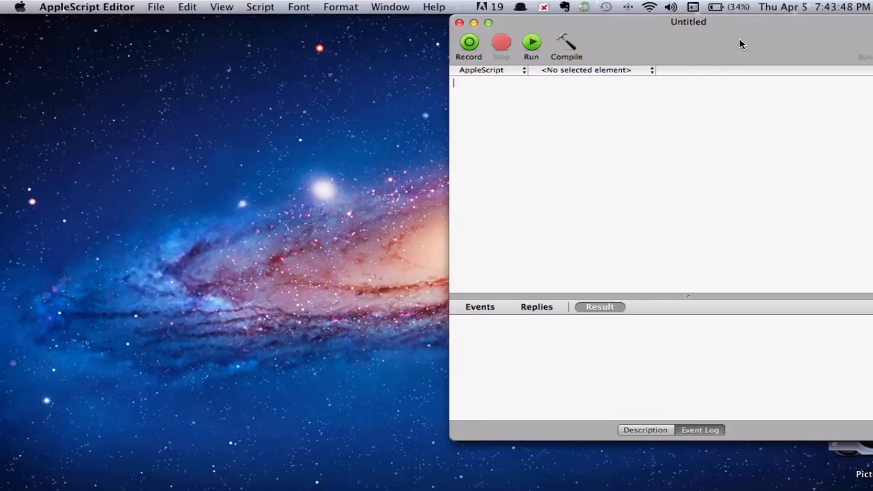
mouse_move(680, 140)
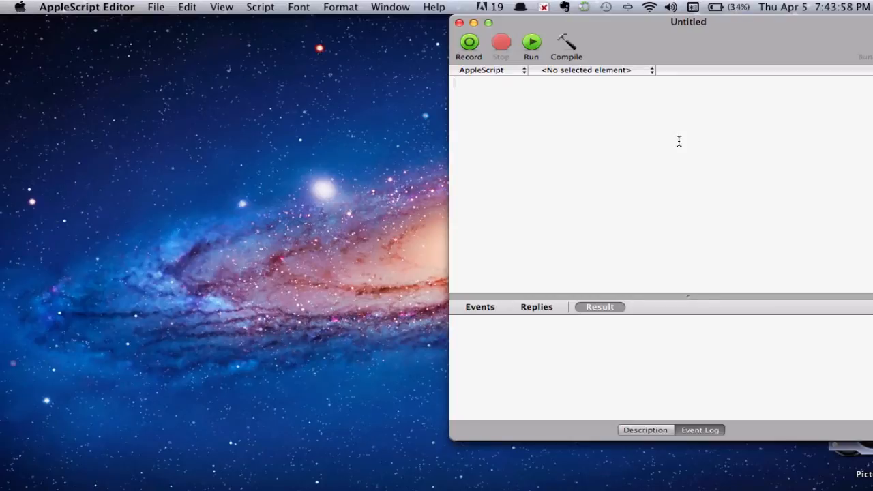
mouse_move(711, 108)
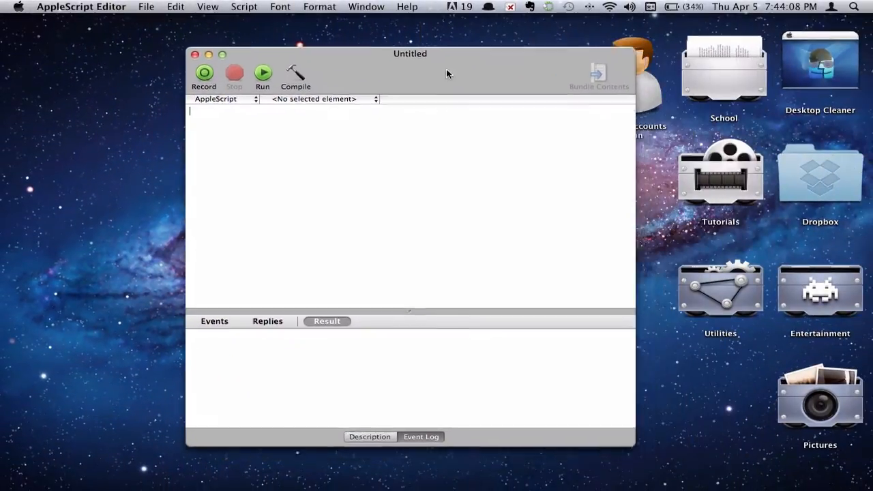
Clear the script window off the desktop and launch the Google Accounts Login app
drag(410, 53, 366, 35)
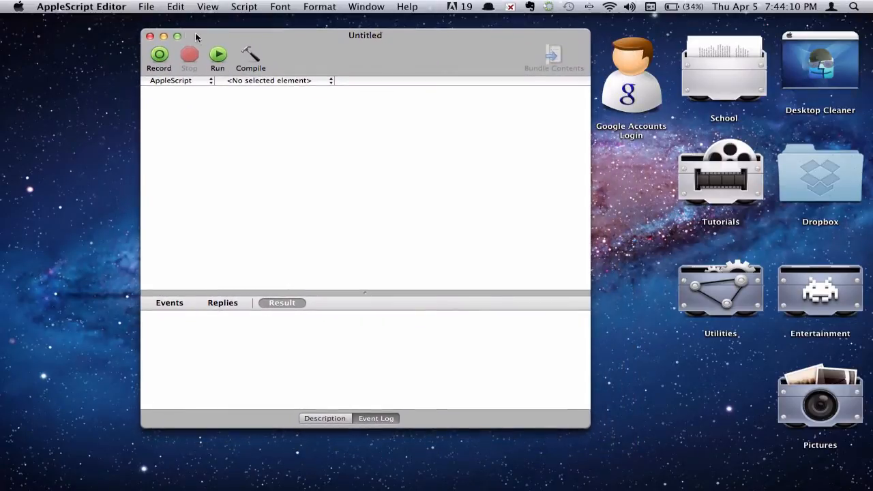
click(151, 38)
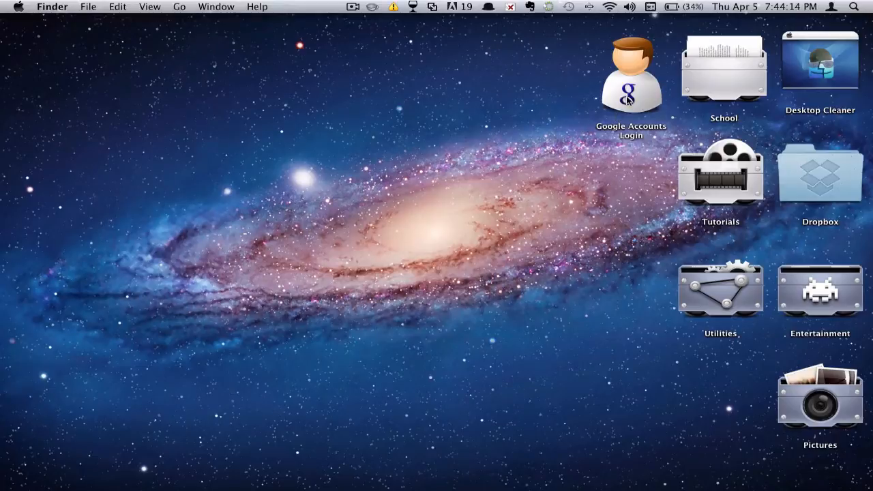
double_click(631, 78)
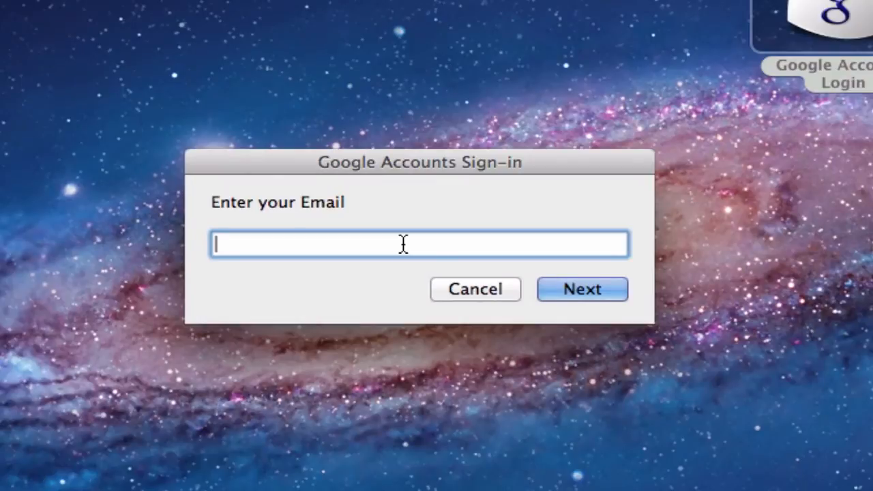
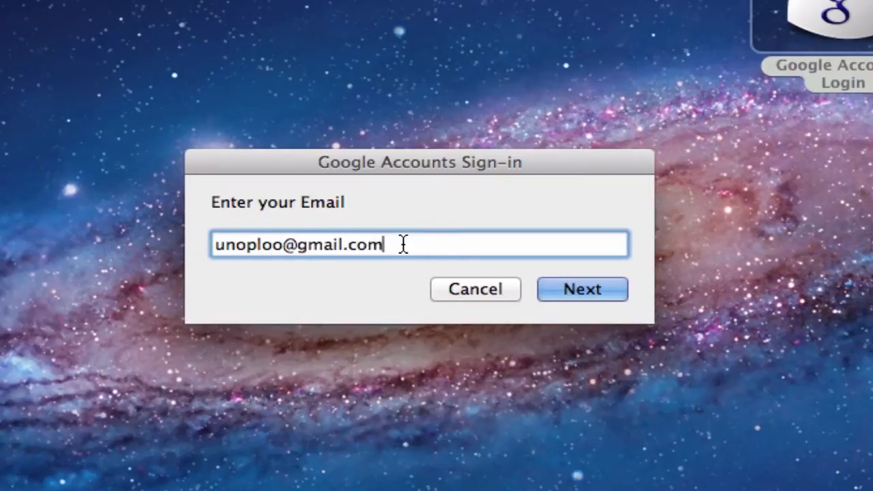
Enter the gmail.com email, proceed, then enter the password and log in
click(581, 289)
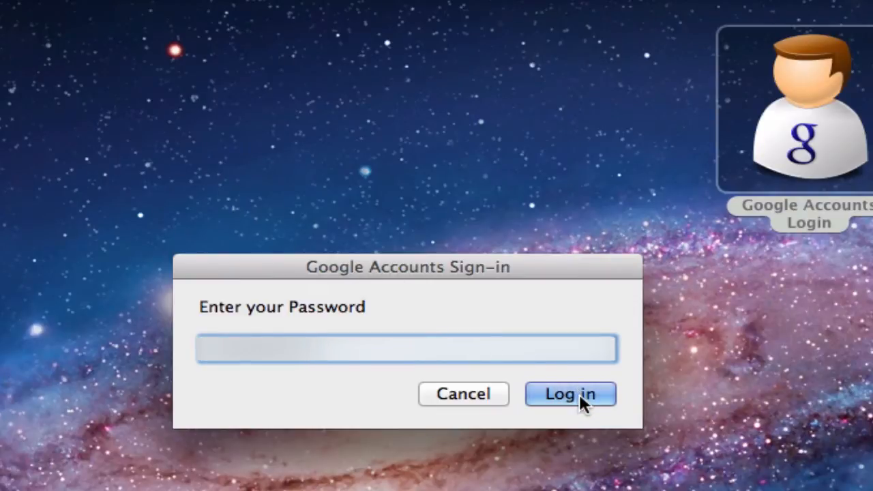
click(570, 395)
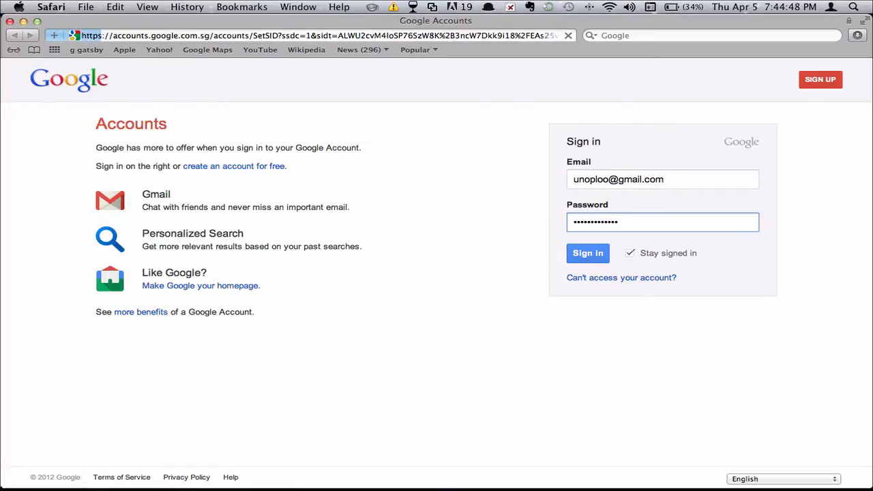
Sign in on the prefilled Google form to reach the Account overview page
click(587, 252)
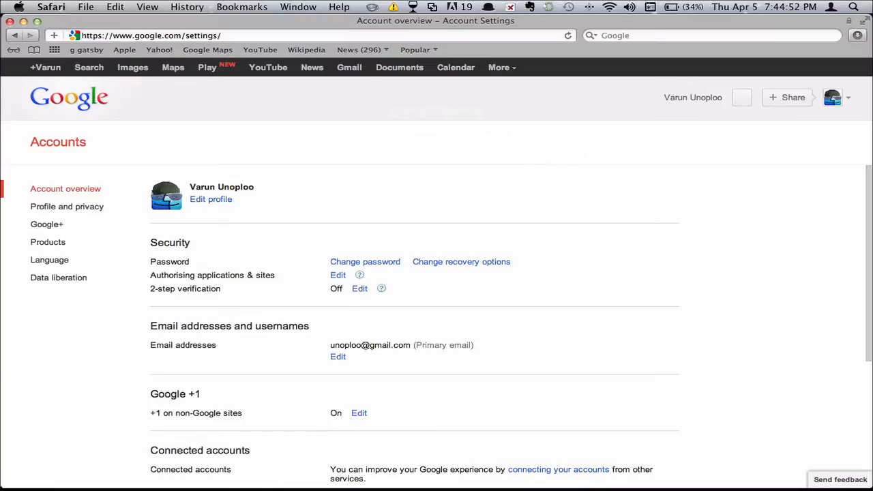
mouse_move(748, 109)
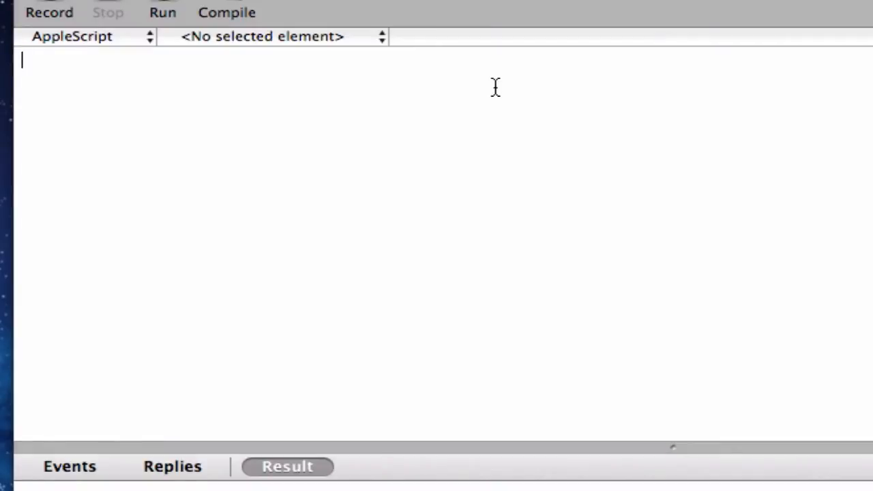
Write 'set theEmail to text returned of (display dialog' to start the email prompt
text(se)
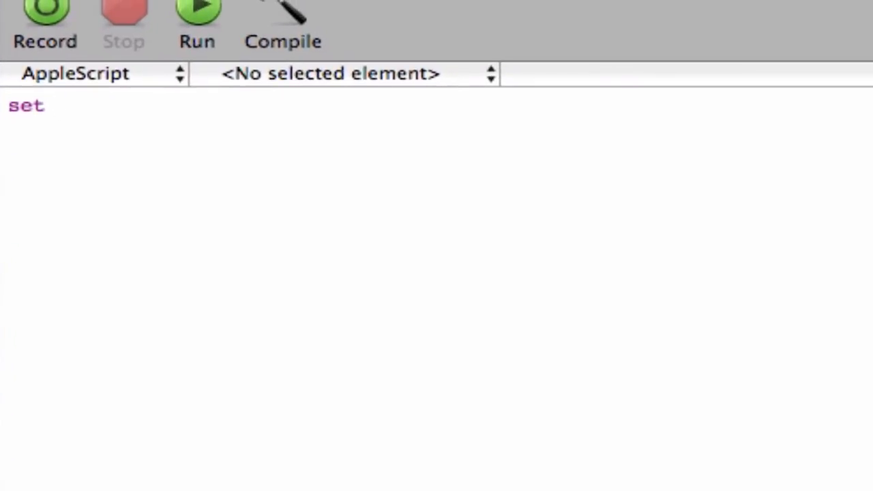
text(t)
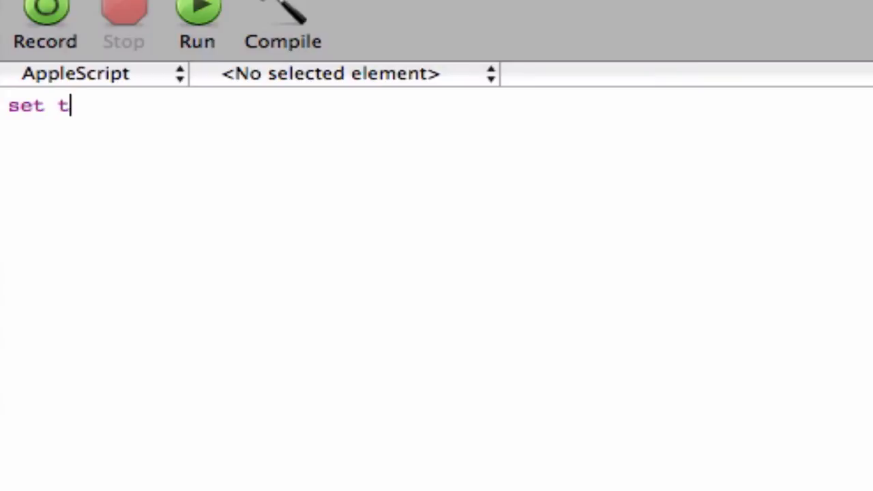
text(heEma)
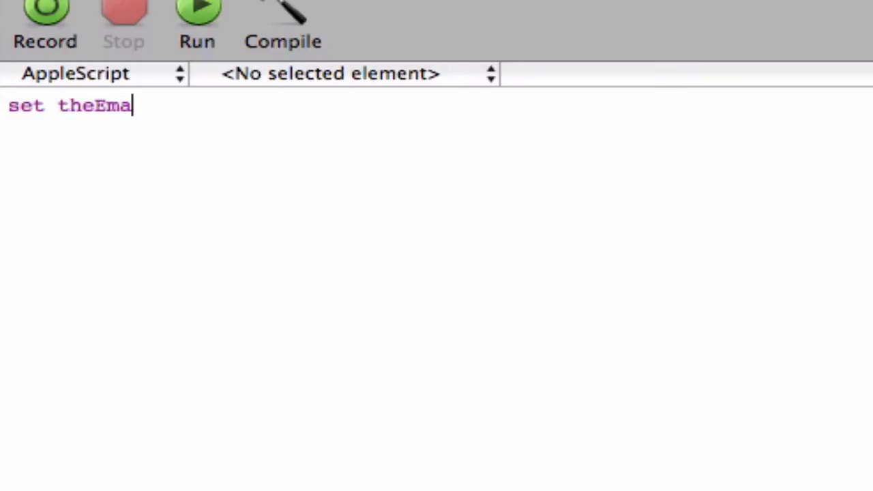
text(il to)
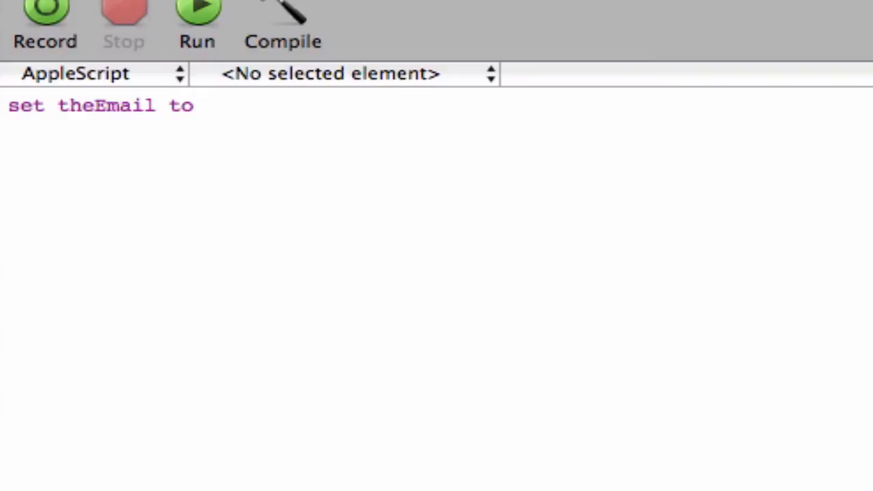
text(text rretu)
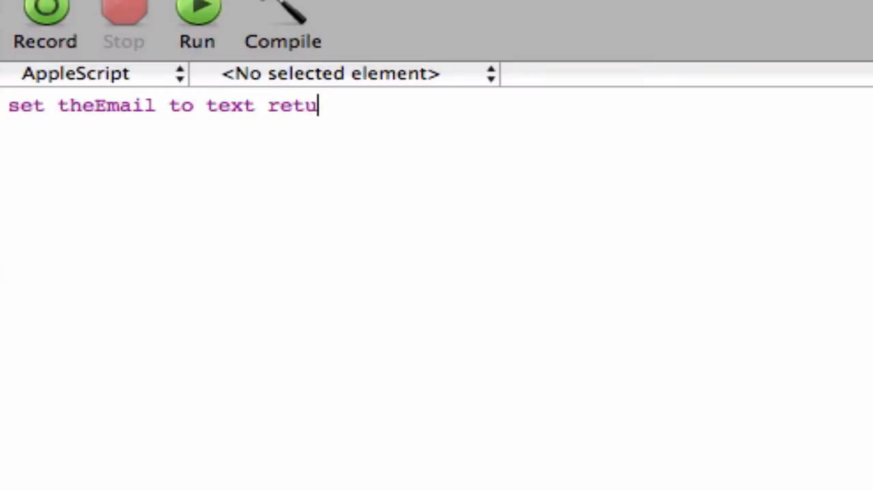
text(rned)
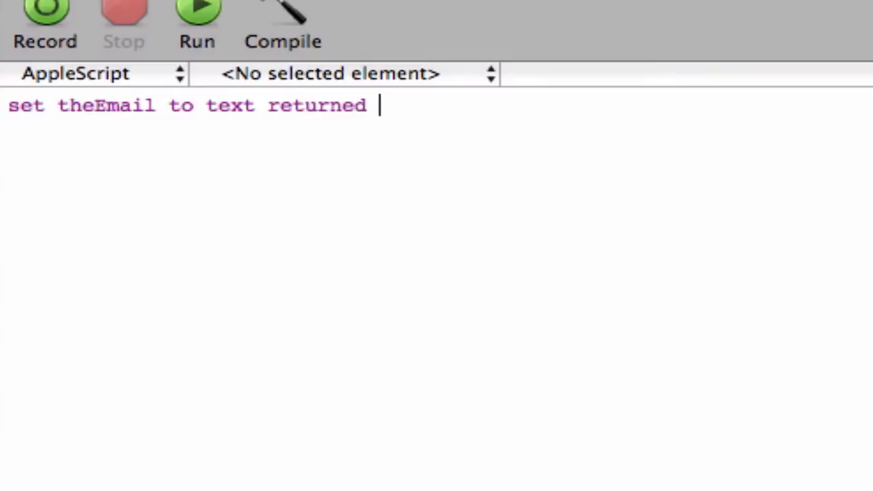
text(of)
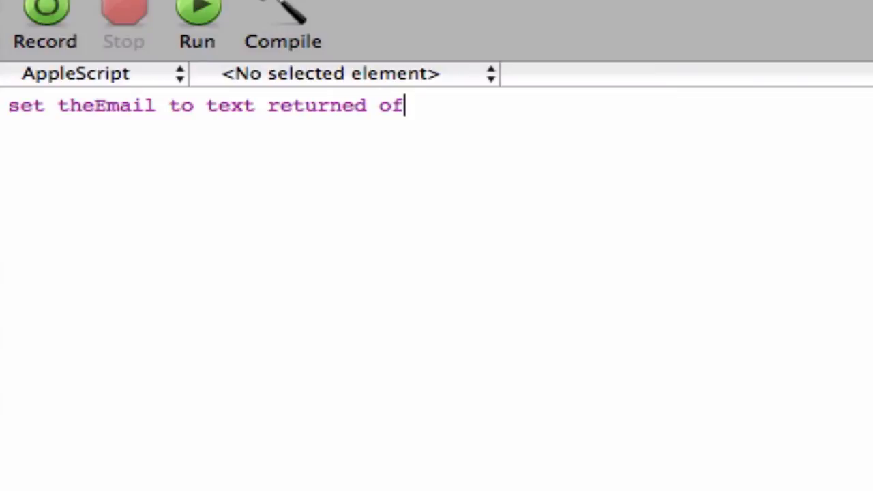
text((displa)
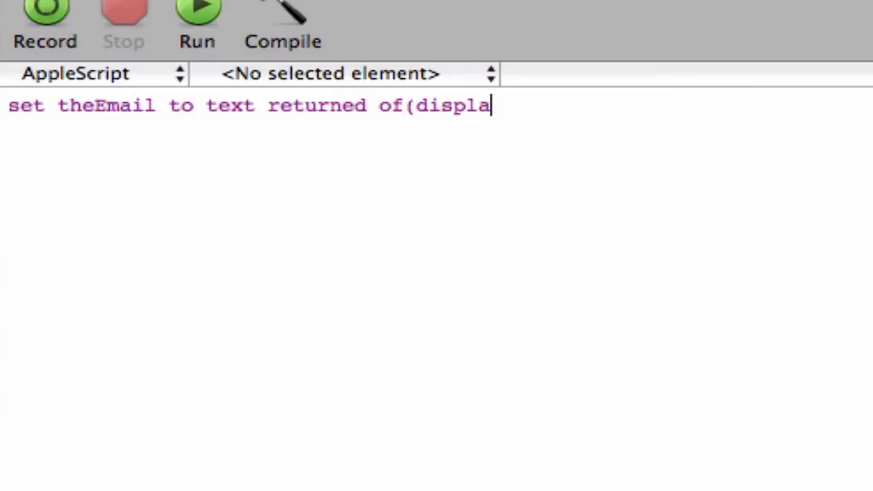
text(y dialog)
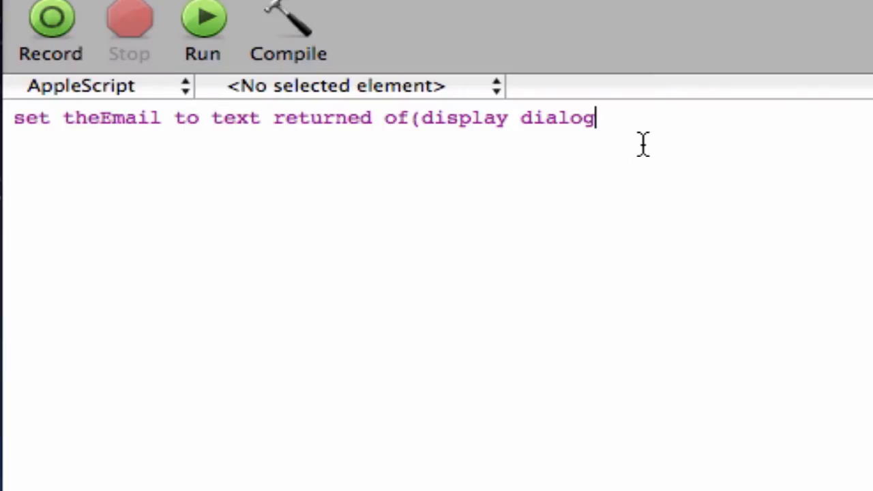
Give the dialog the prompt "Enter your Email" with title "Google Sign In"
text(")
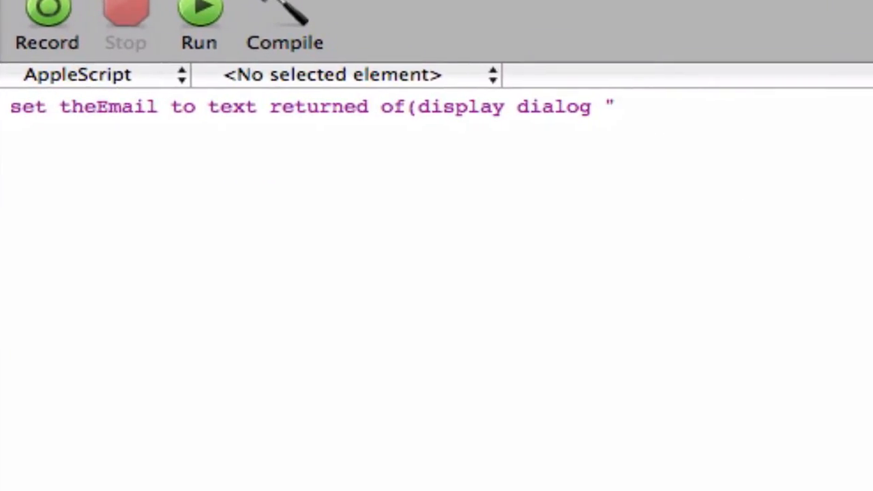
text(ENter yo)
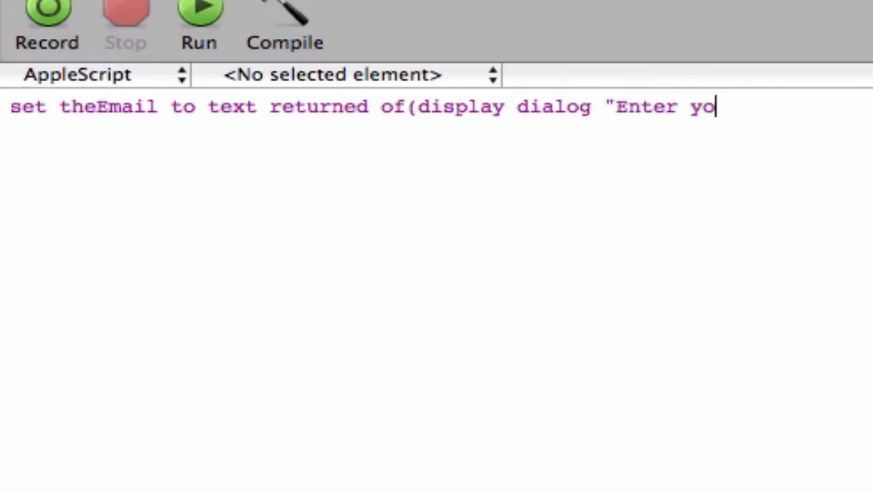
text(ur Email)
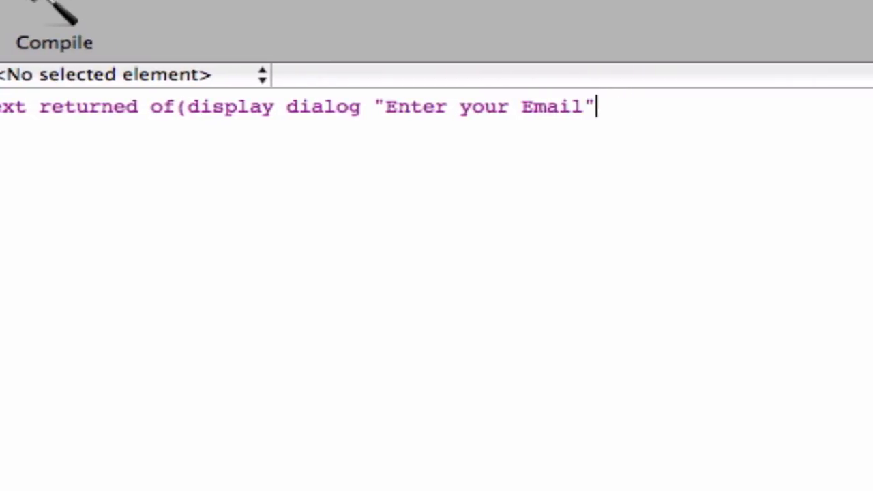
text(w)
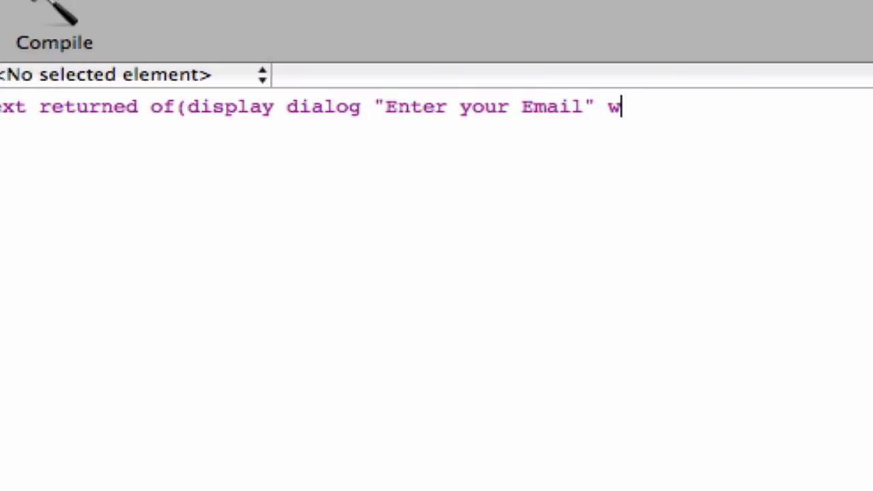
text(ith title)
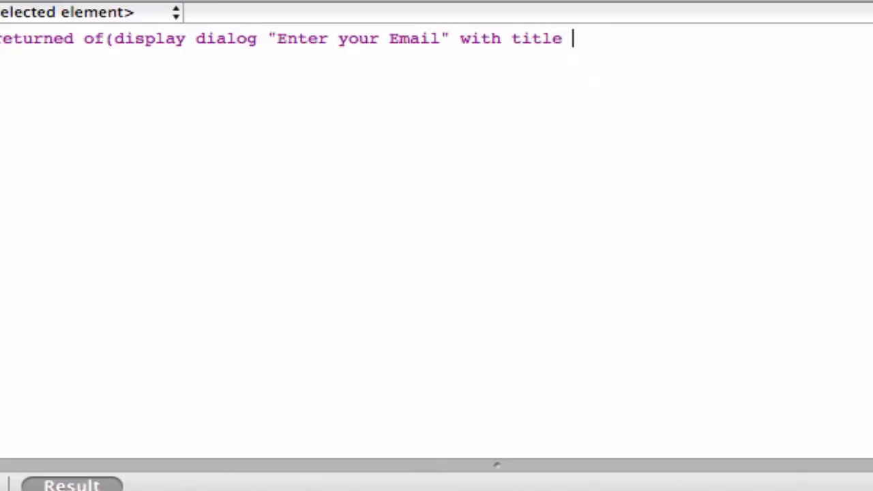
text(")
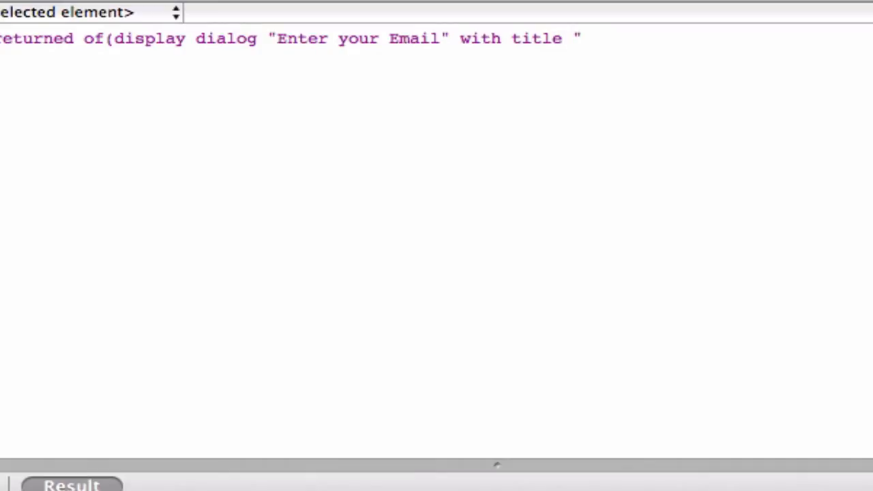
text(G)
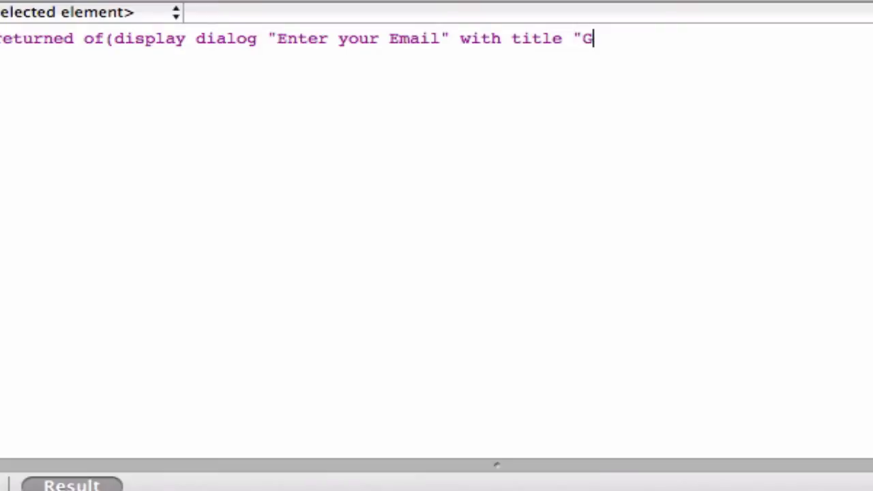
text(oo)
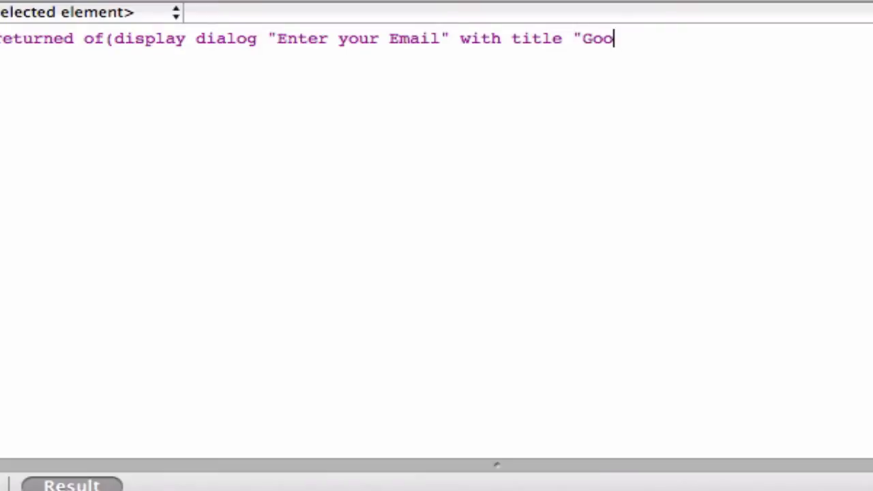
text(gle S)
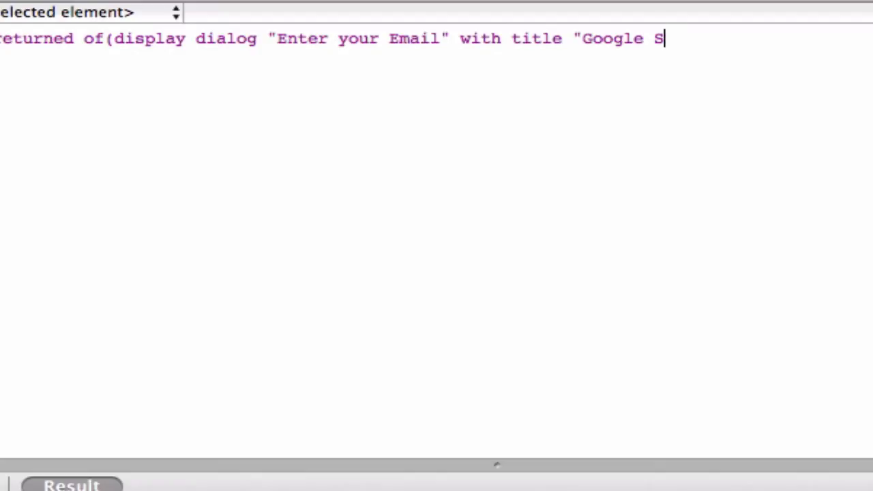
text(ign In)
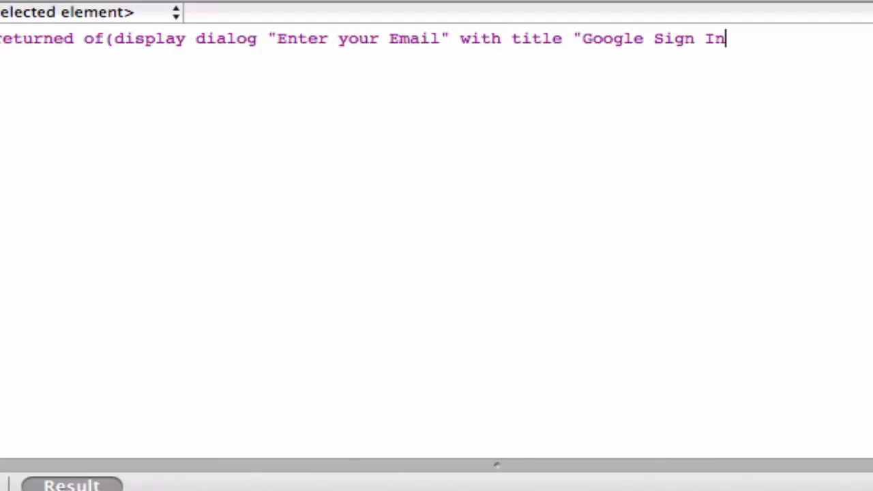
text(")
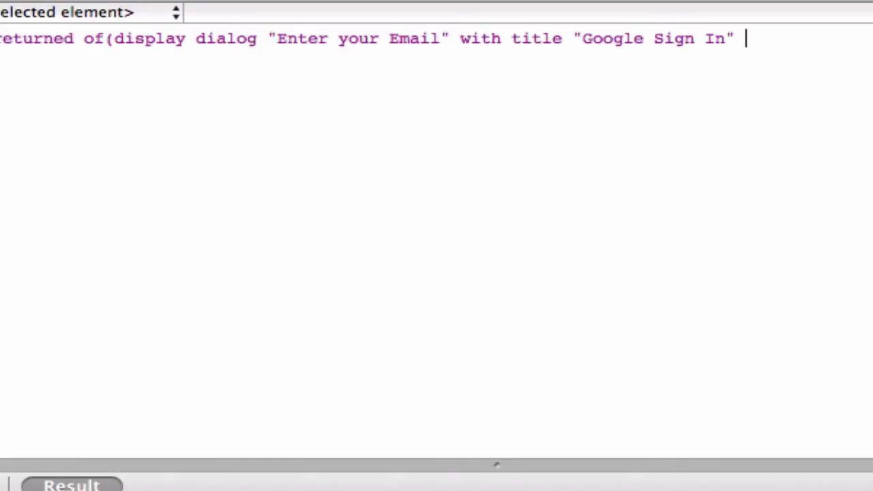
Finish with default answer "", buttons {"Cancel", "Proceed"} and default button 2
text(default answer)
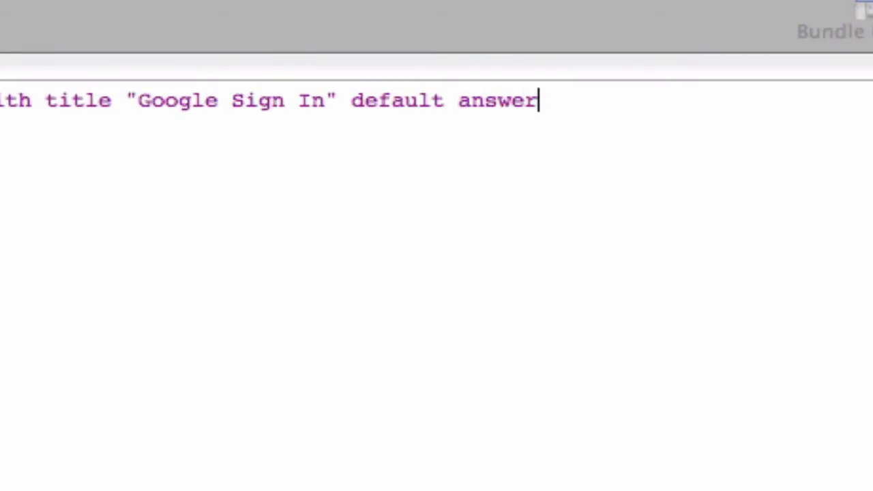
text("")
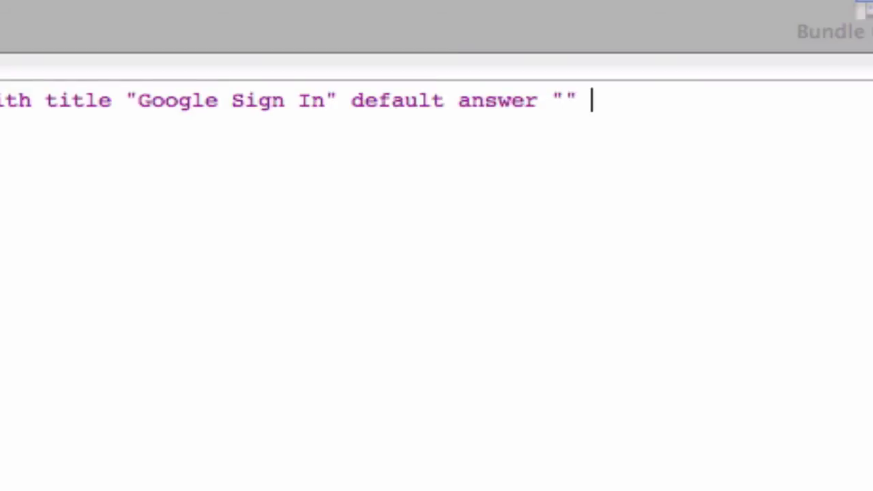
text(buttons)
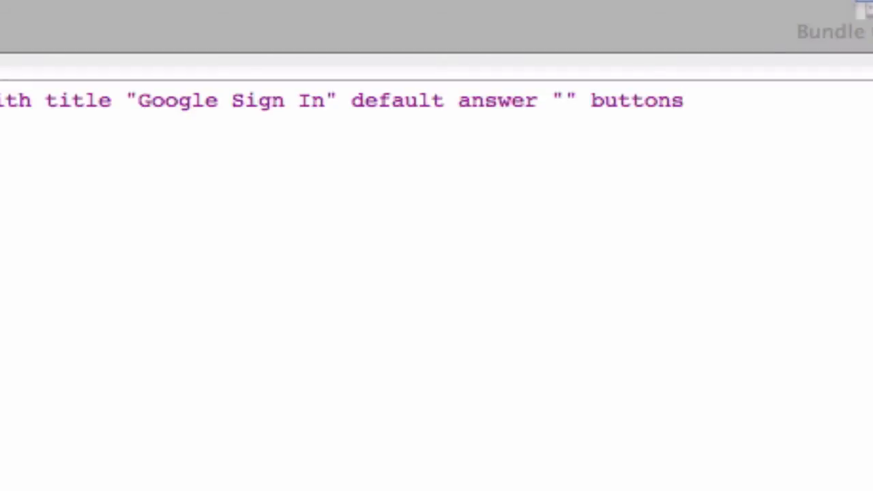
text({)
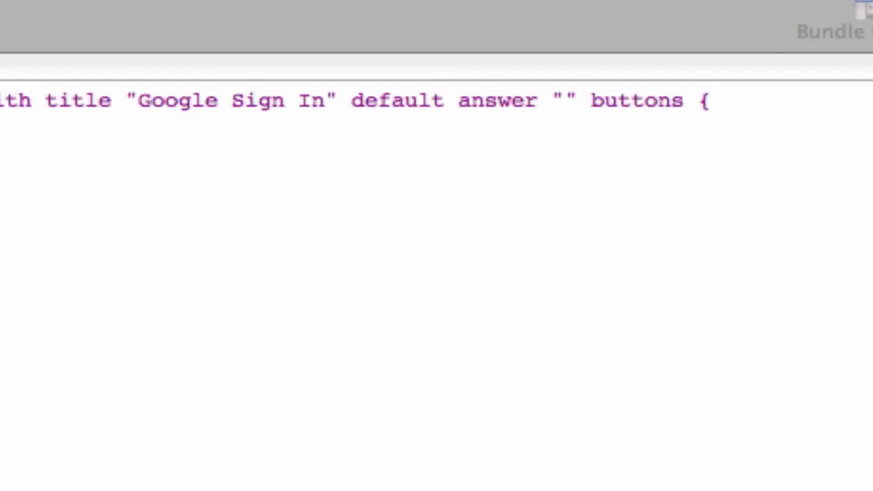
text("Cance)
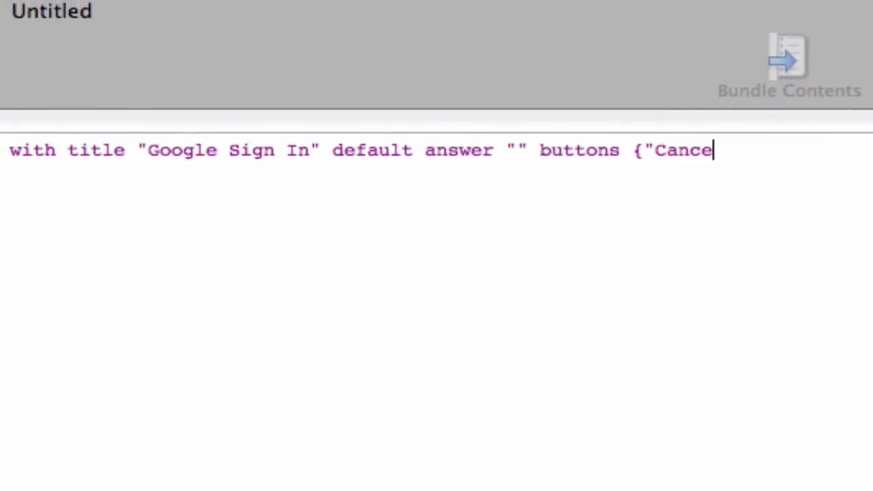
text(l",)
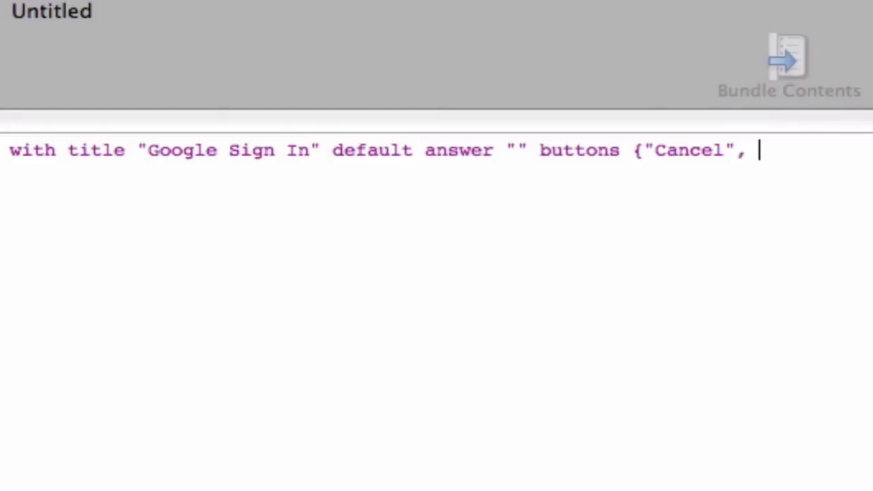
text("nex)
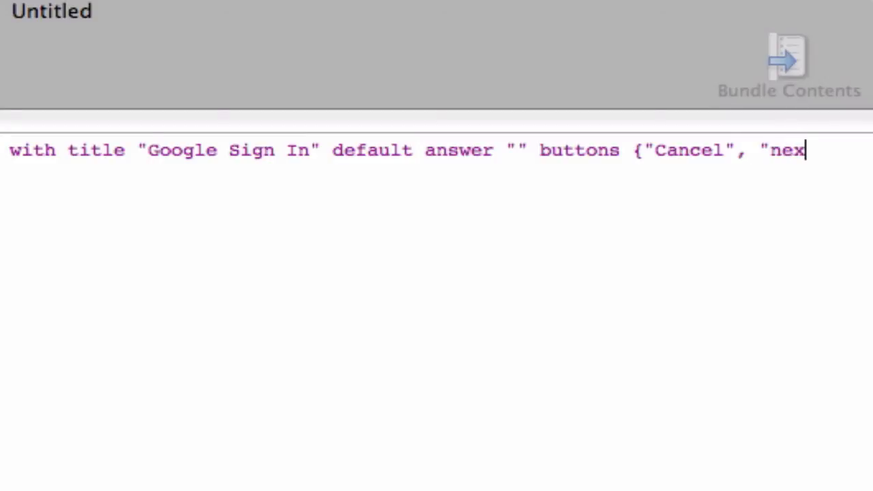
text(Proc)
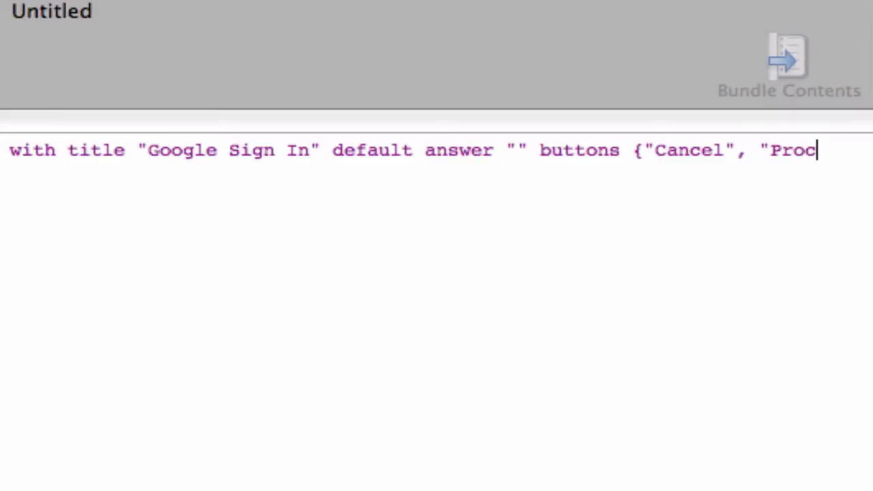
text(eed)
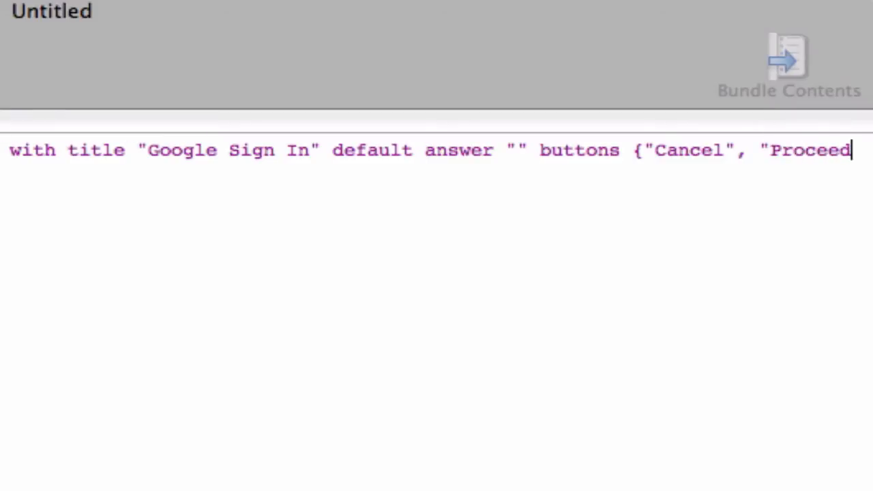
text(")
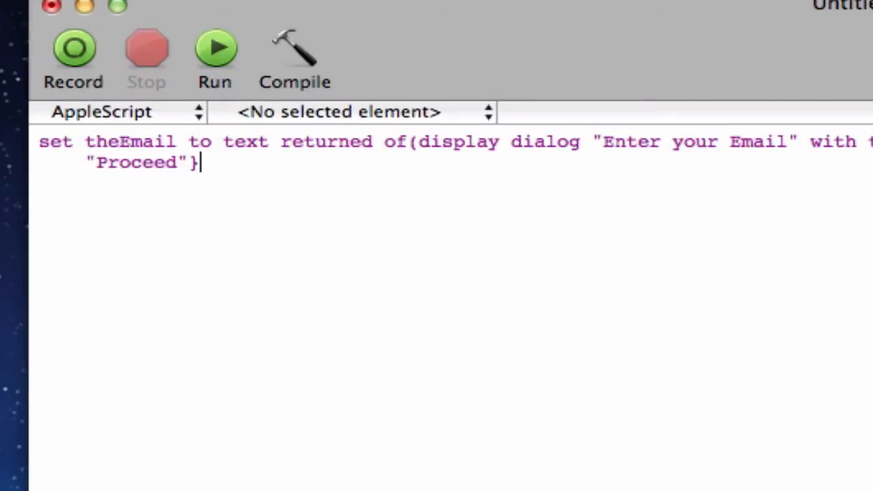
text(dea)
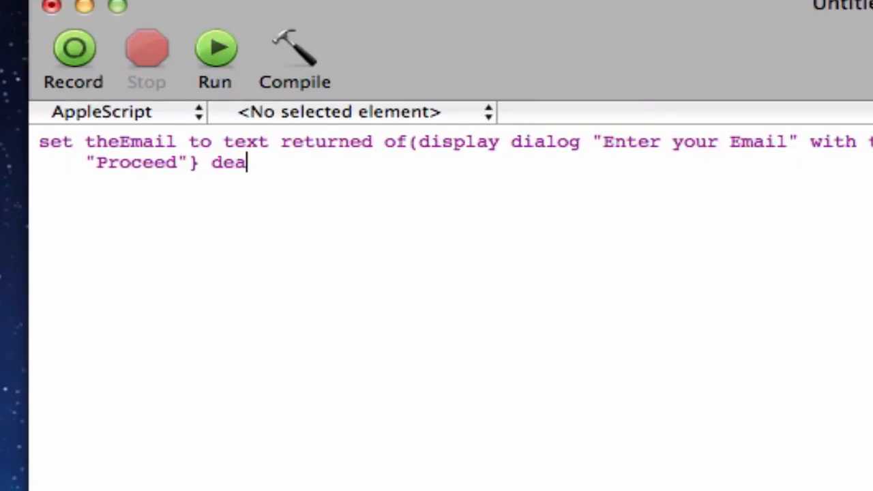
text(fau)
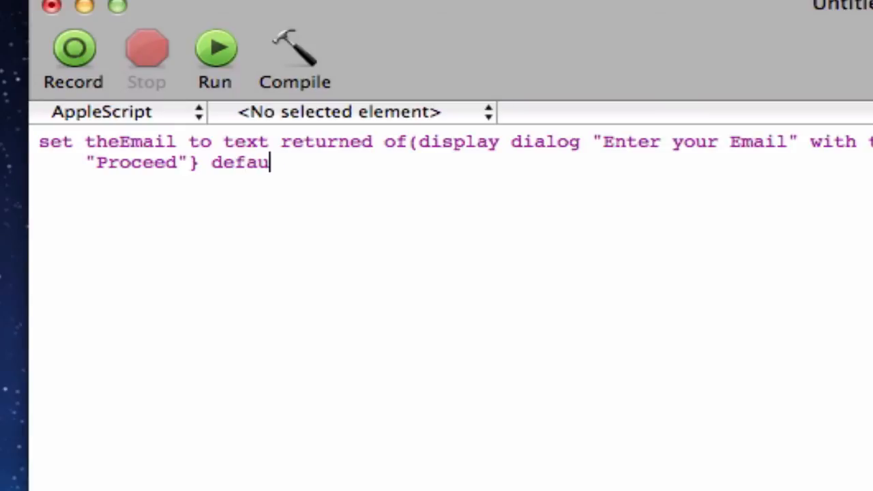
text(lt)
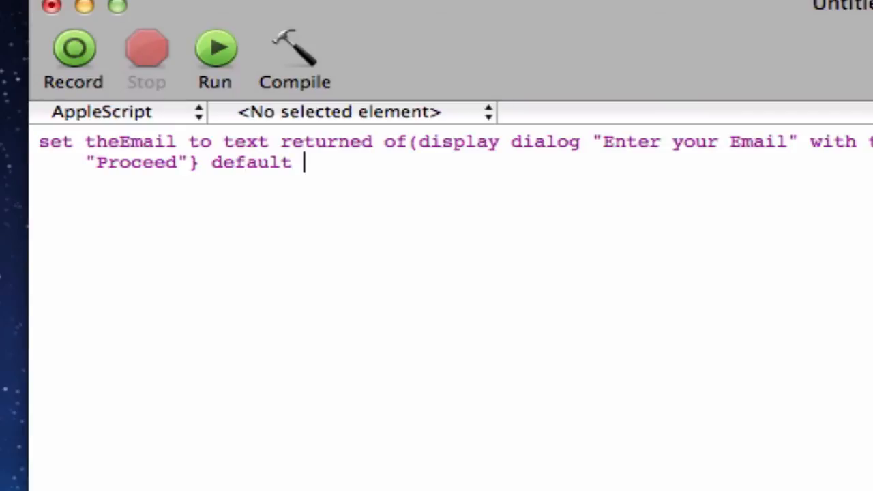
text(button)
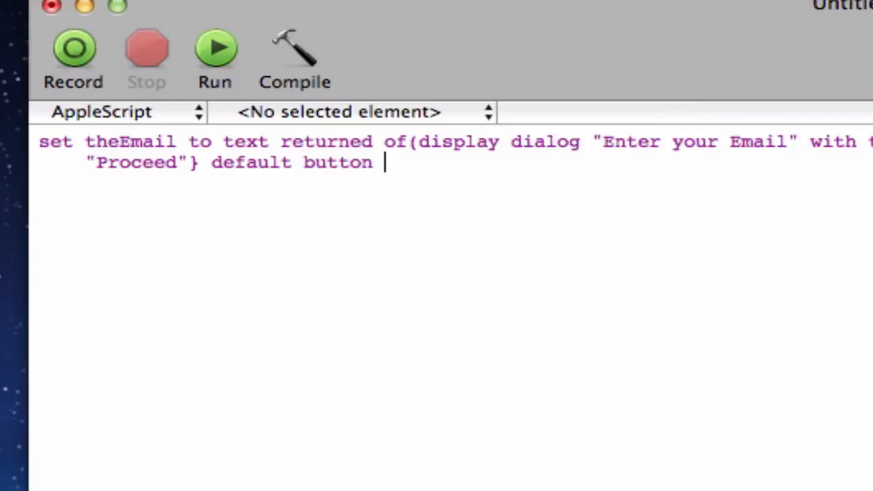
text(2)
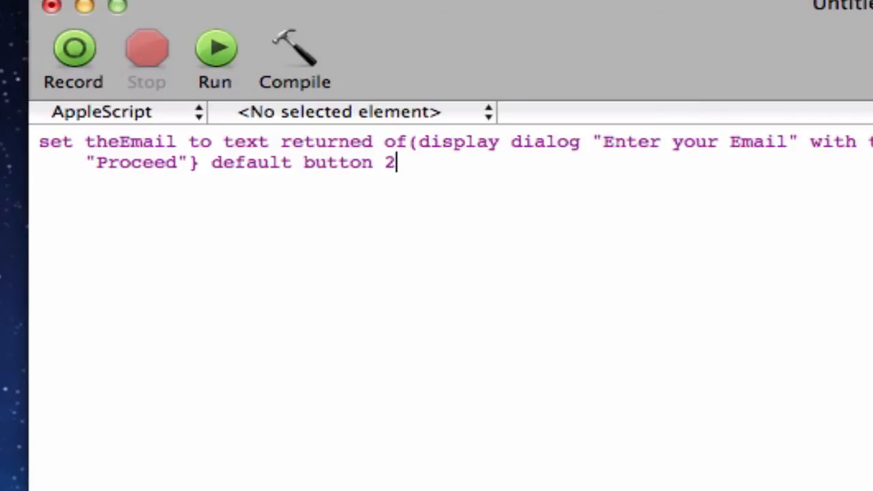
text())
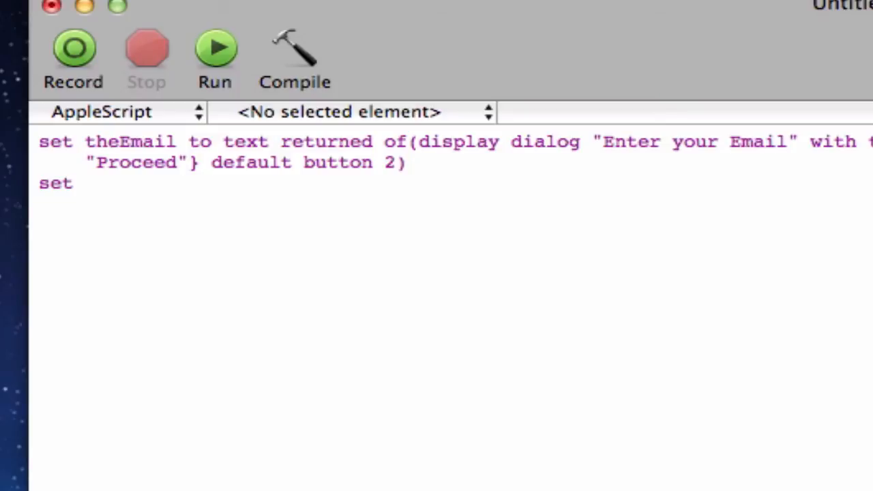
Start 'set myPassword to' and paste in the email dialog code
text(myPass)
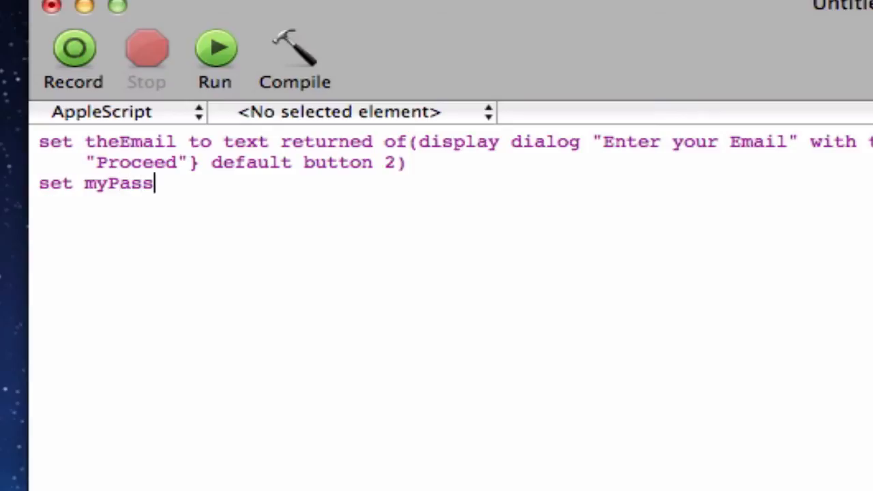
text(word)
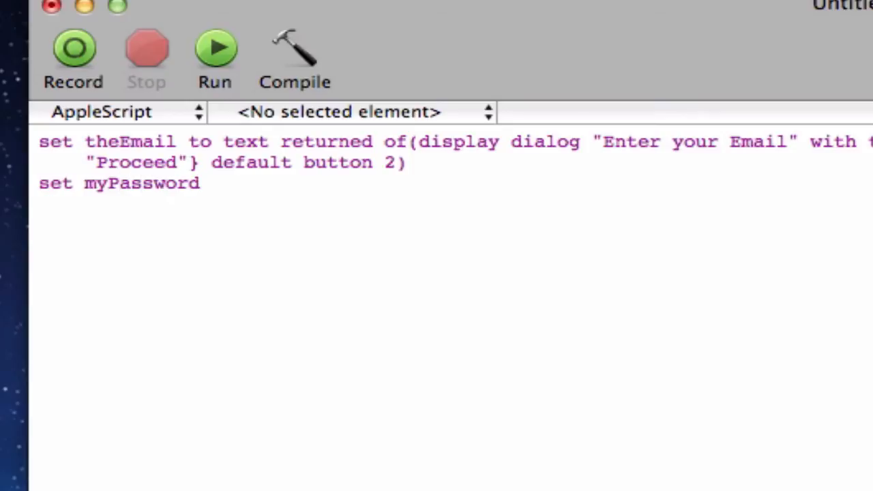
text(to)
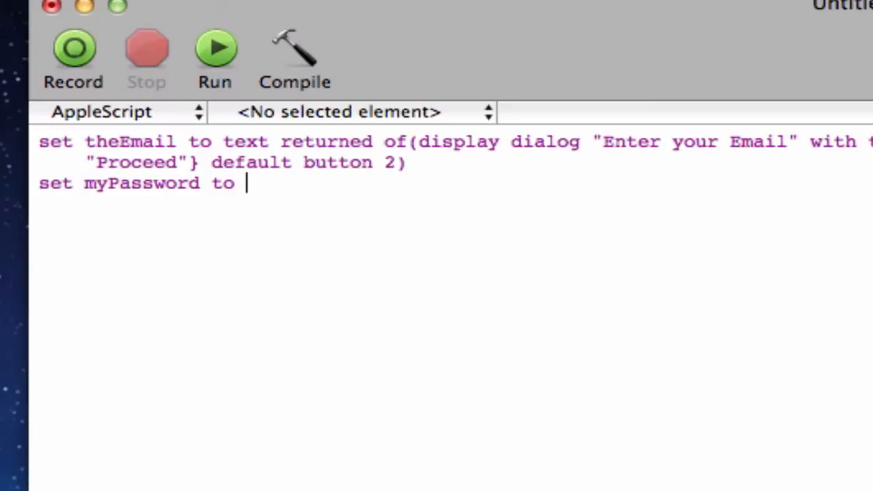
key(Backspace)
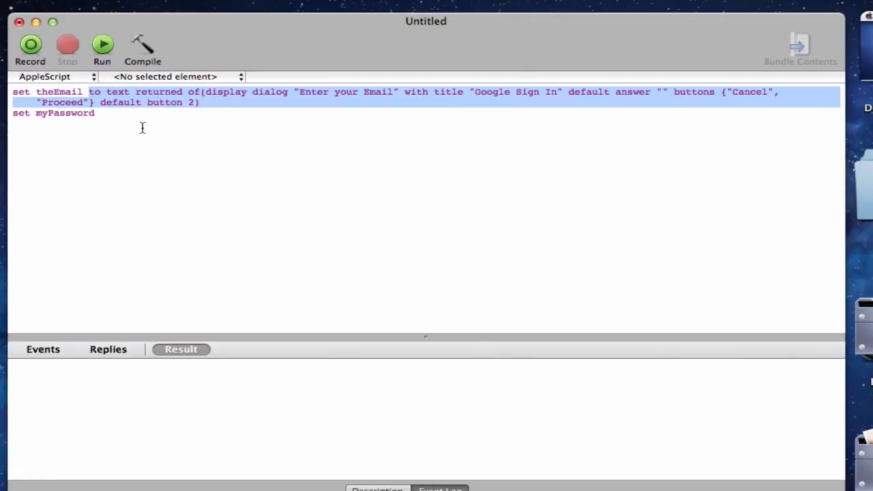
text(to text returned of(display dialog "Enter your Email" with title "Google Sign In" default answer "" buttons {"Cancel", "Proceed"} default button 2))
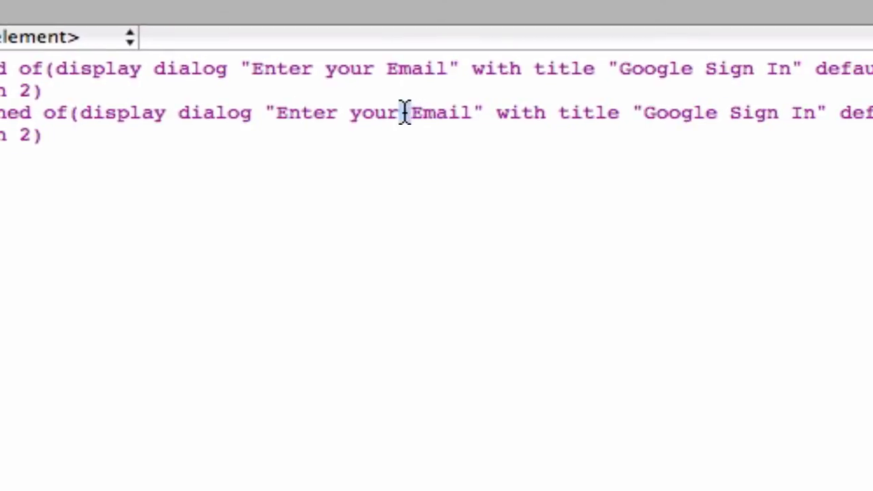
Change the pasted prompt to "Enter your Password" and the button to "Log In"
text(Pass)
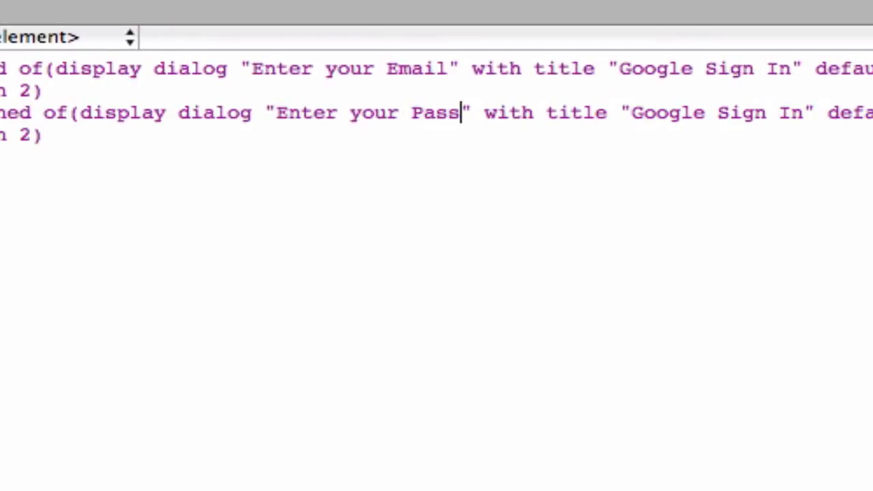
text(word to text retur)
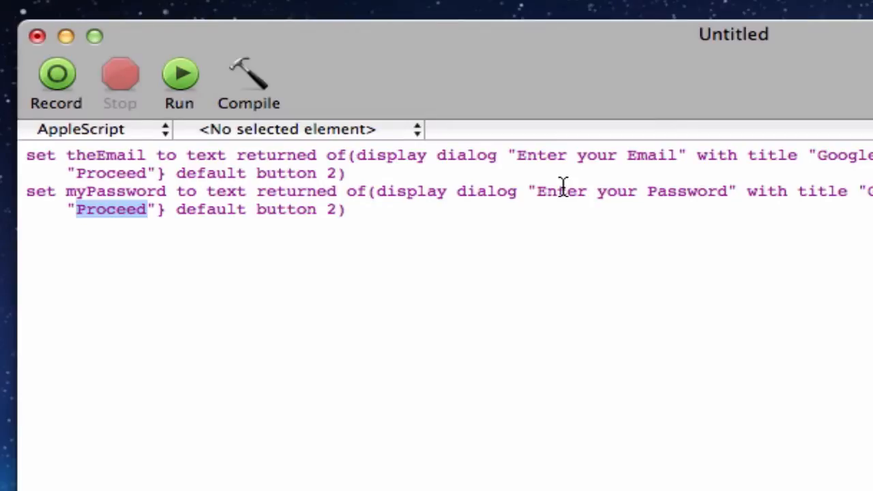
text(In)
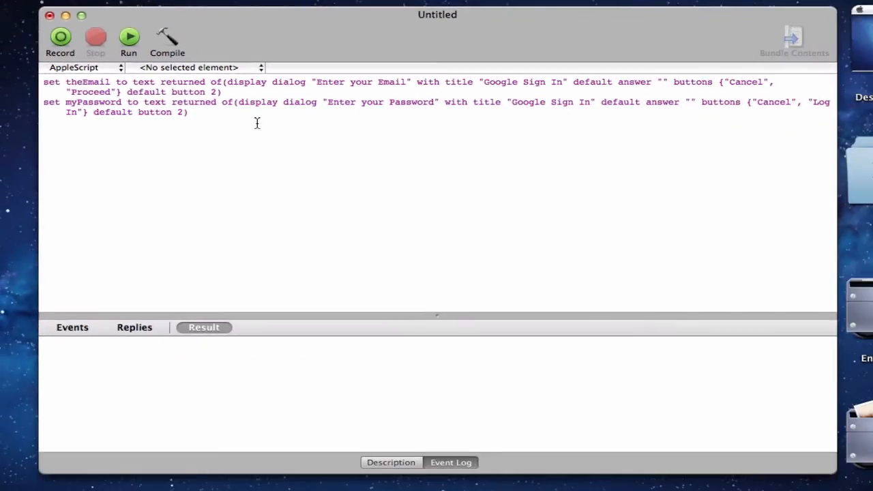
mouse_move(183, 115)
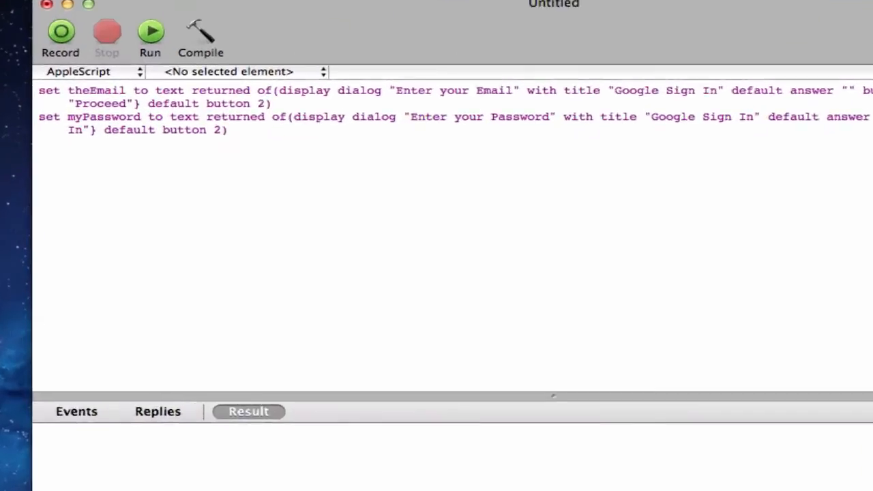
Add 'tell application "Safari"' followed by 'activate'
text(tell)
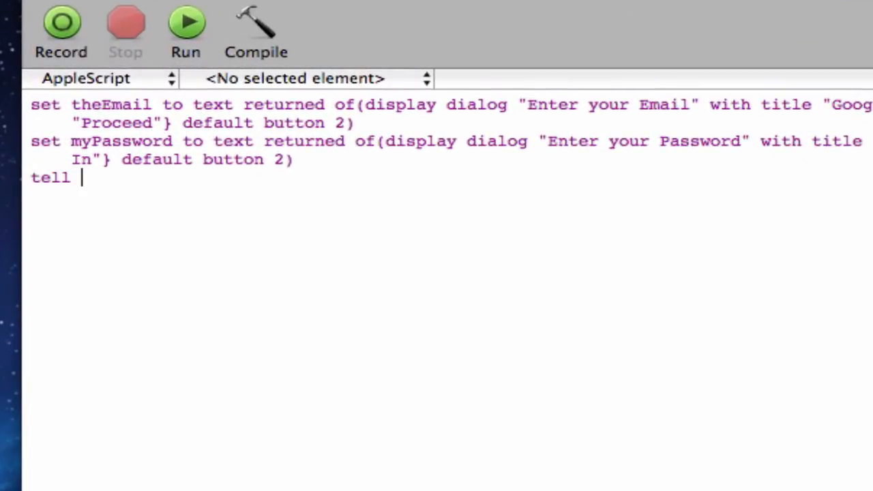
text(application "Saf)
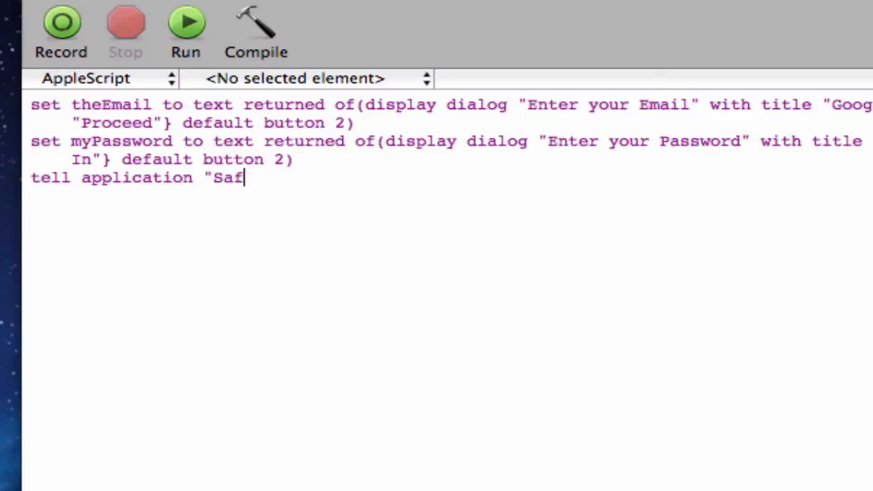
text(ari")
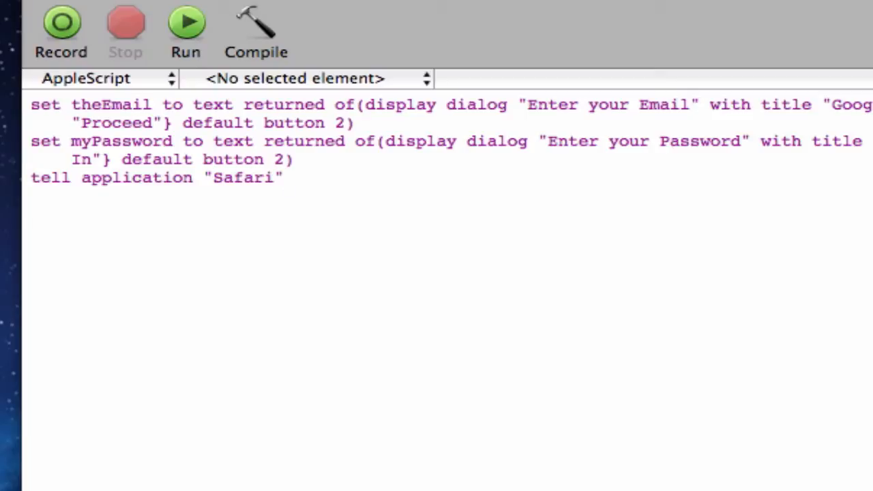
text(acti)
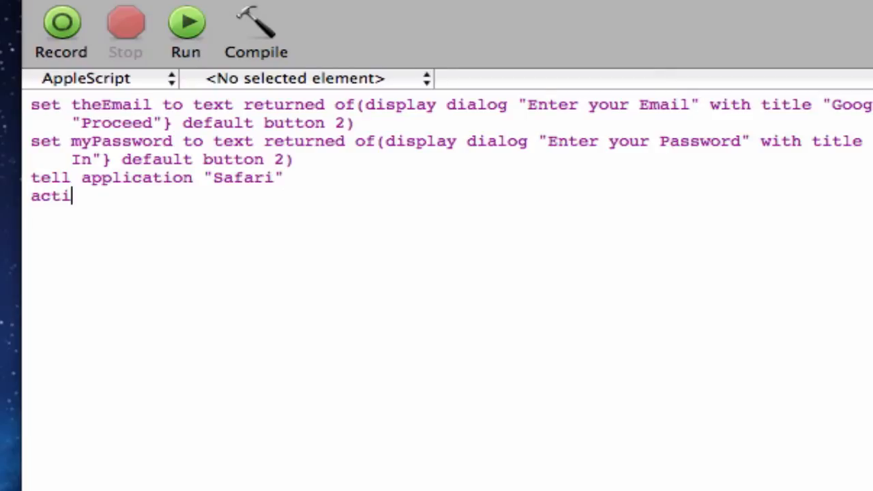
text(vate)
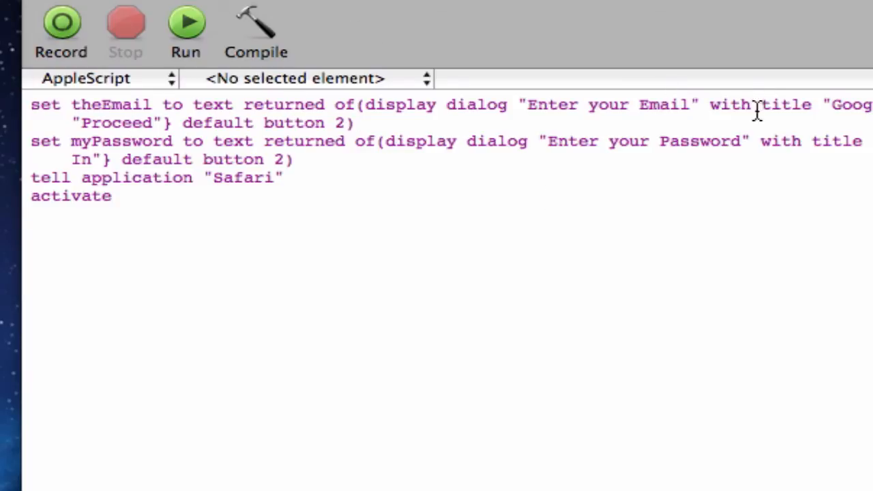
mouse_move(865, 183)
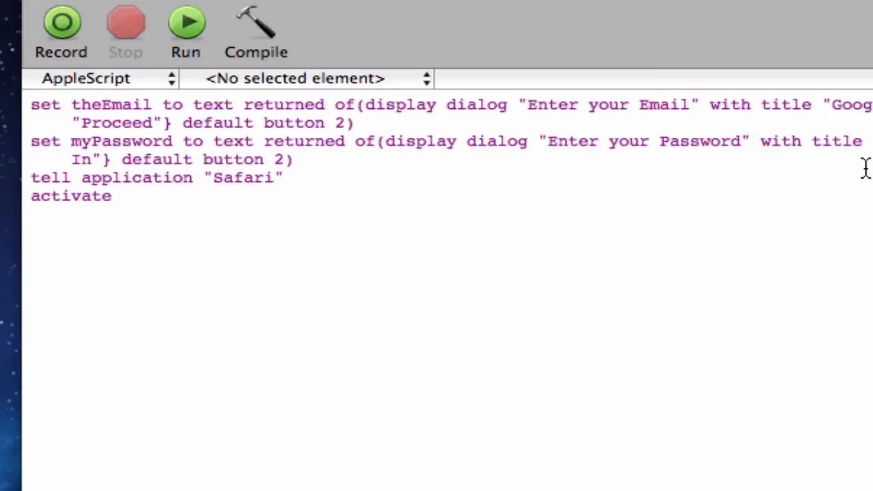
Begin an 'open location' line, then bring Safari to the front
text(open)
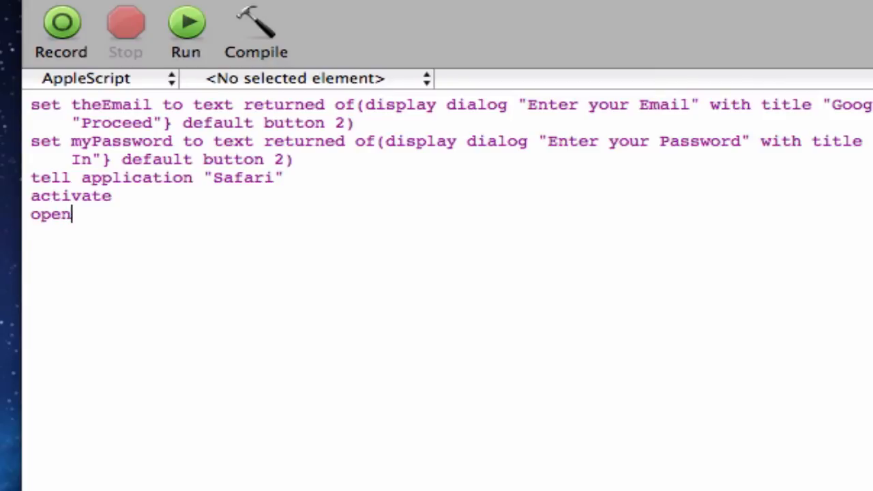
text(loca)
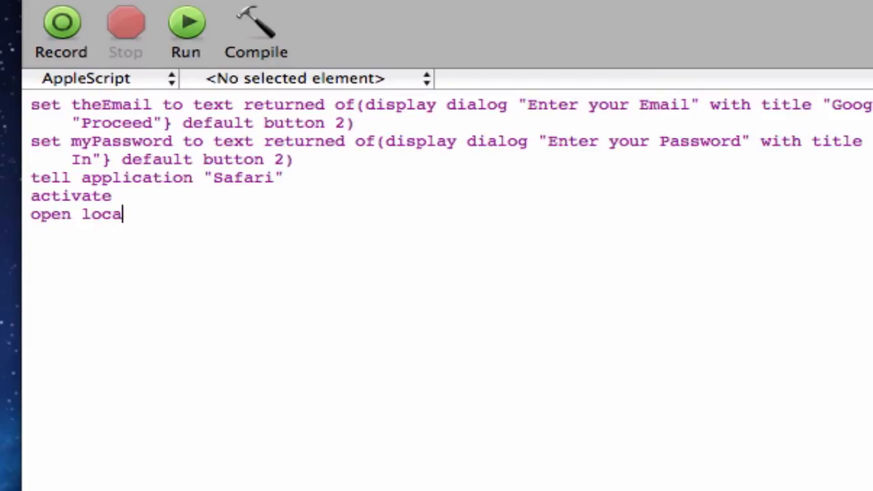
text(tion)
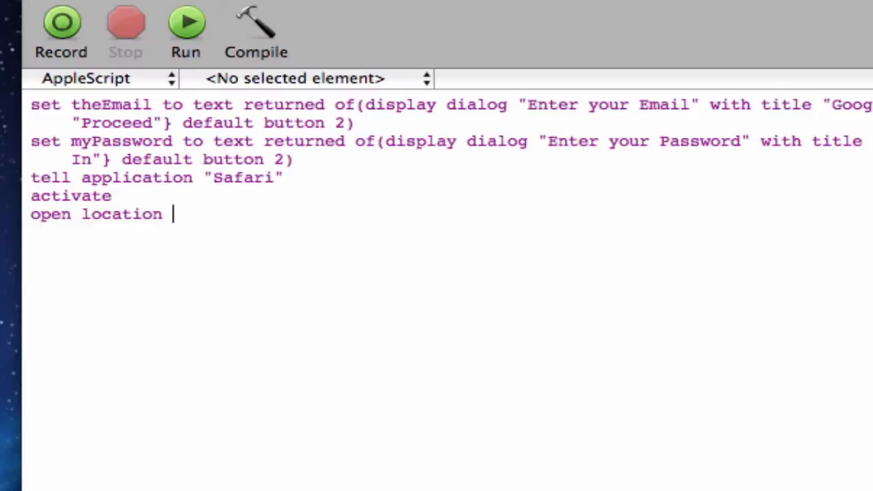
click(185, 25)
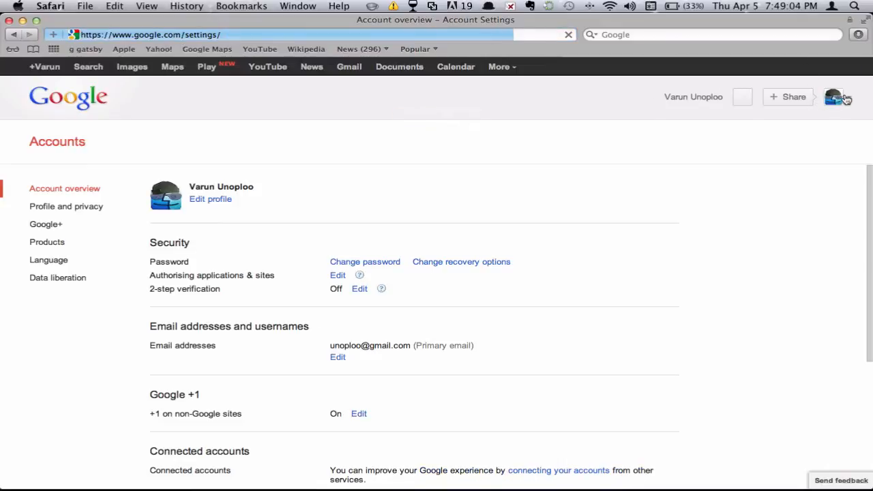
Sign out of the Google account from the profile menu
click(836, 96)
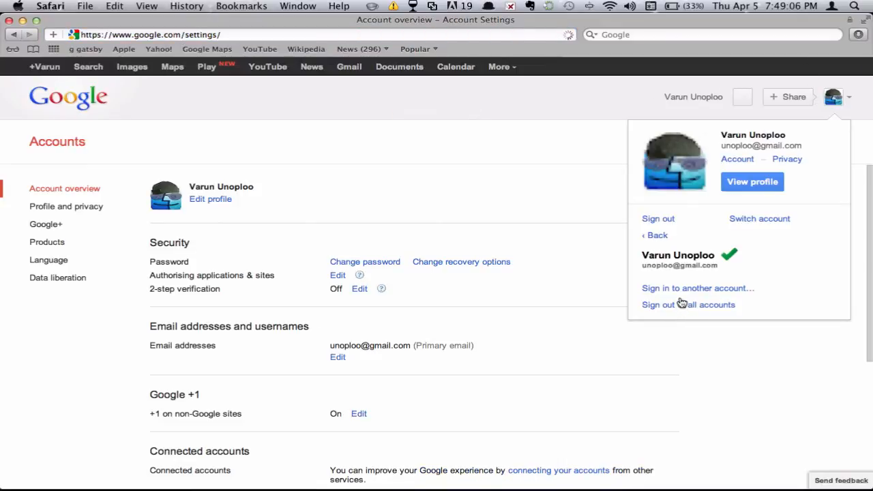
click(655, 235)
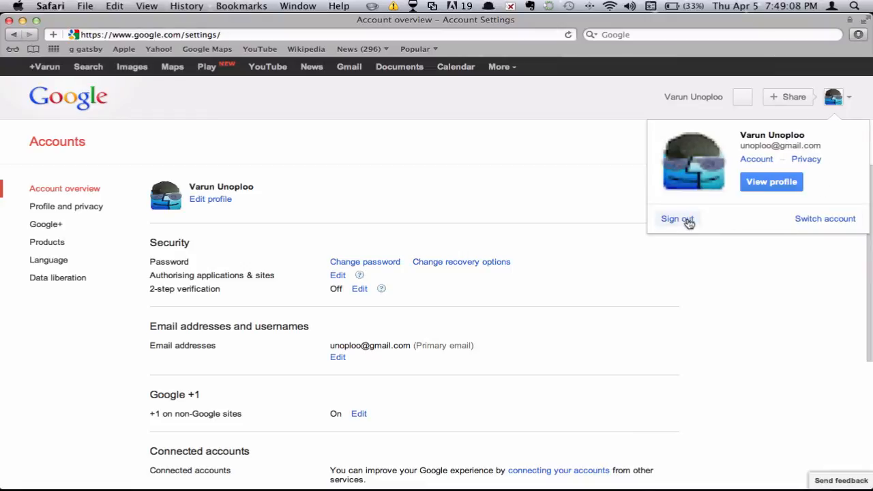
click(677, 218)
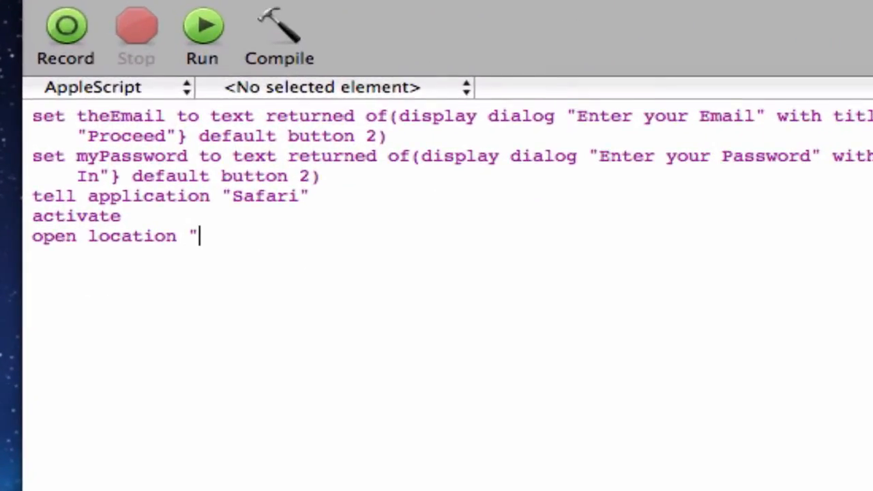
text(https://accounts.google.com/Login")
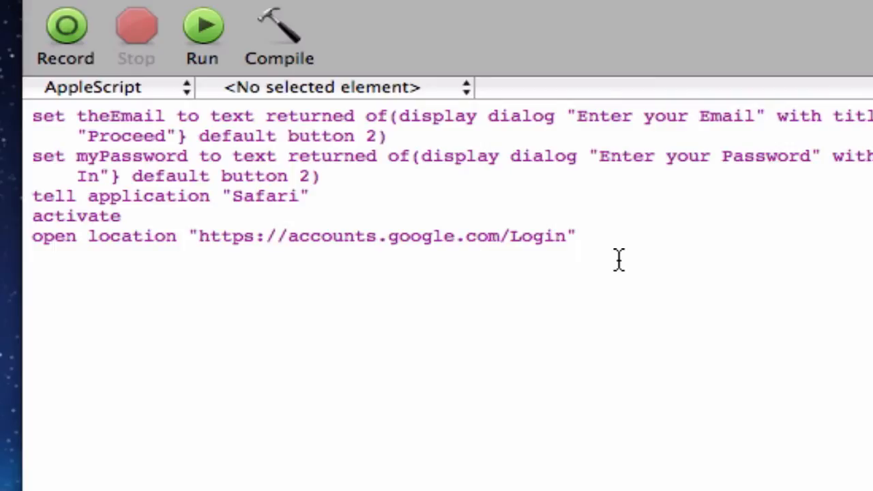
click(576, 236)
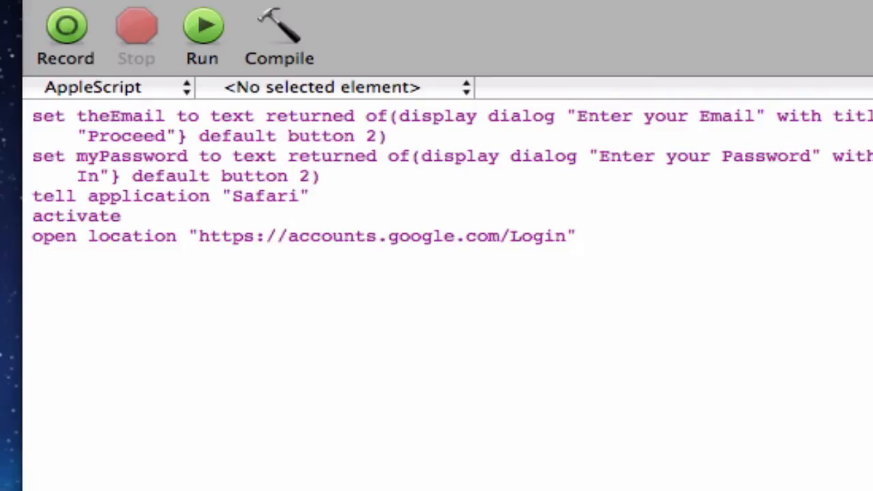
Add the line 'tell application "System Events"'
text(t)
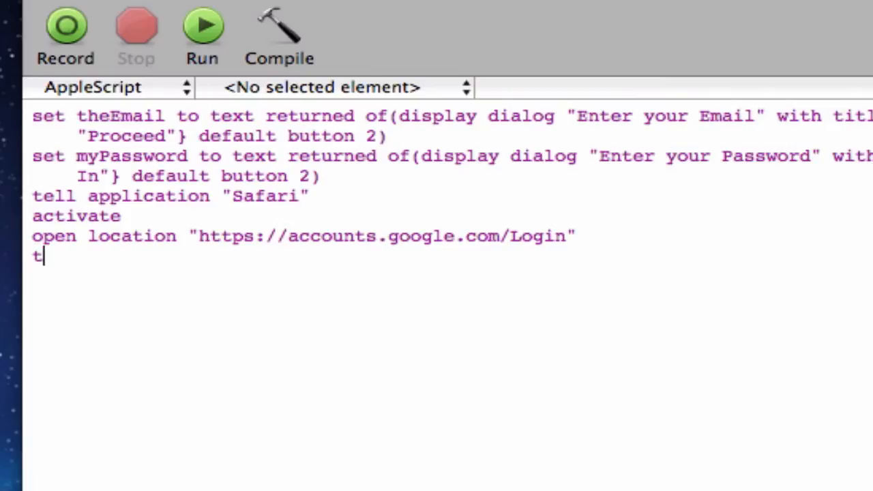
text(ell appication)
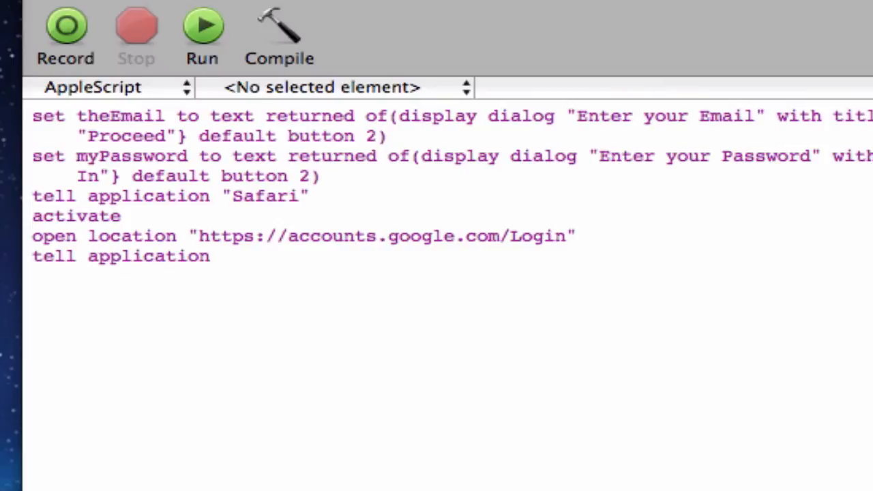
text("Syste)
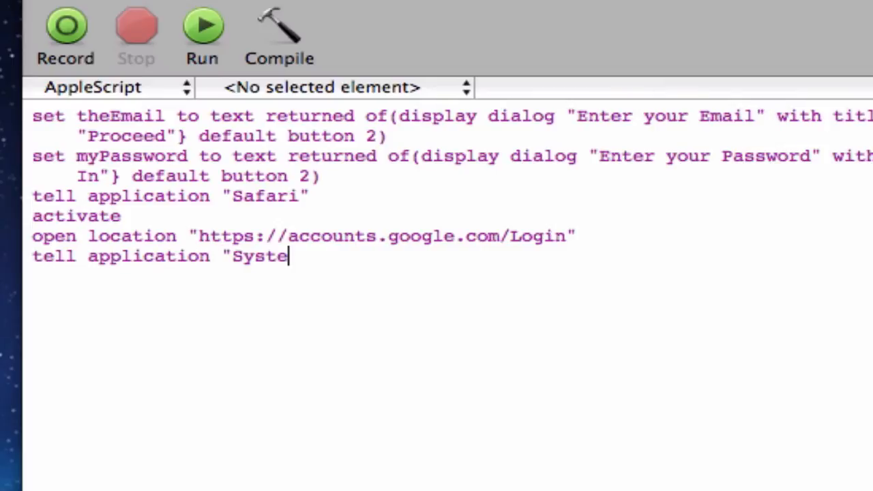
text(m Events)
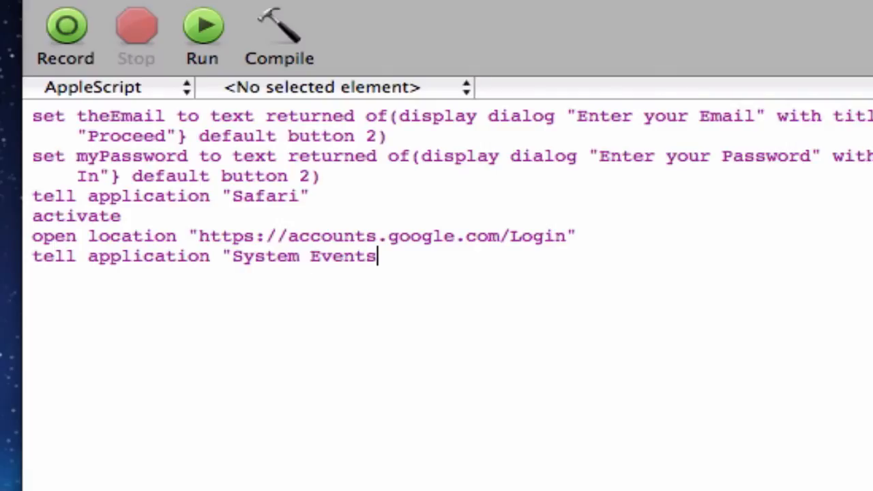
text(")
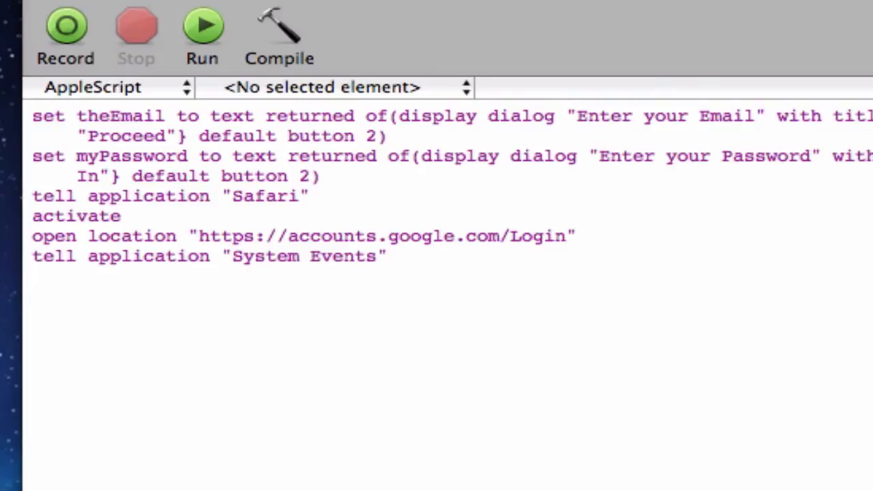
Add 'delay 5', settling on 5 seconds after trying 3
text(delay)
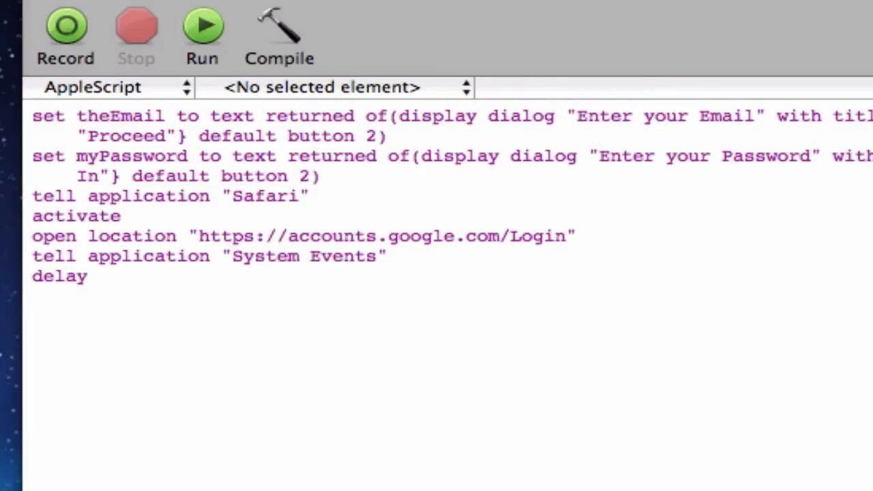
text(5)
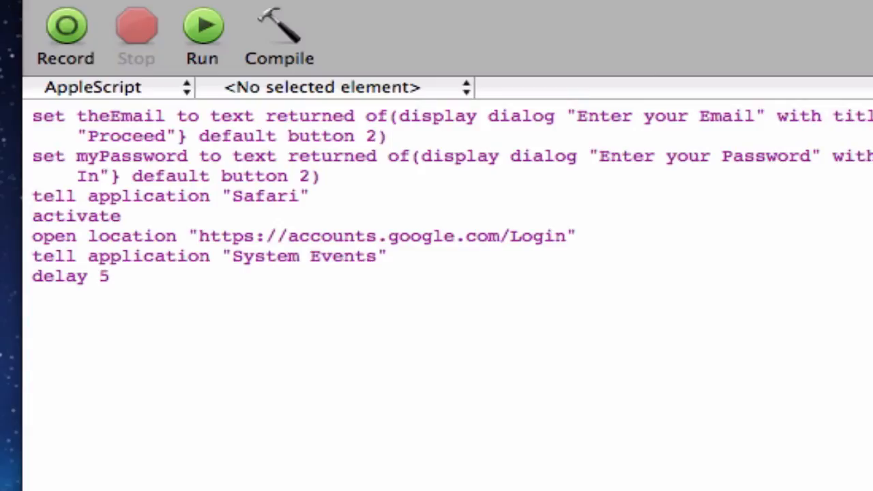
key(Backspace)
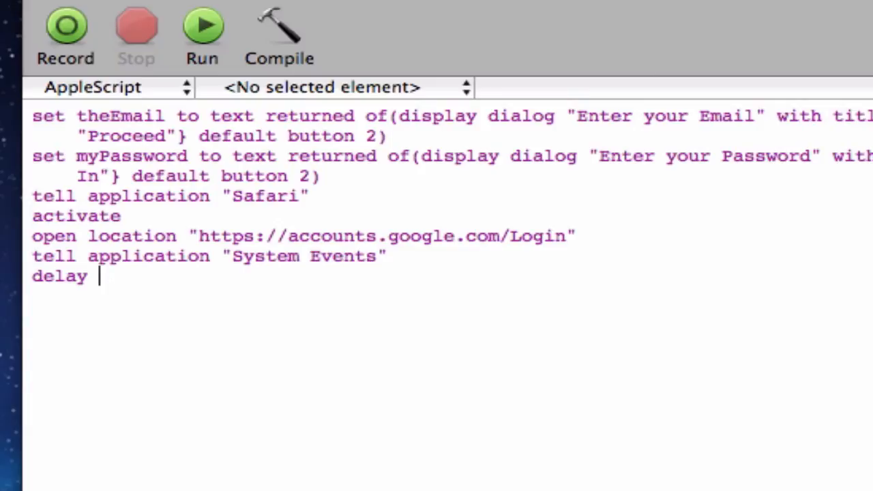
text(3)
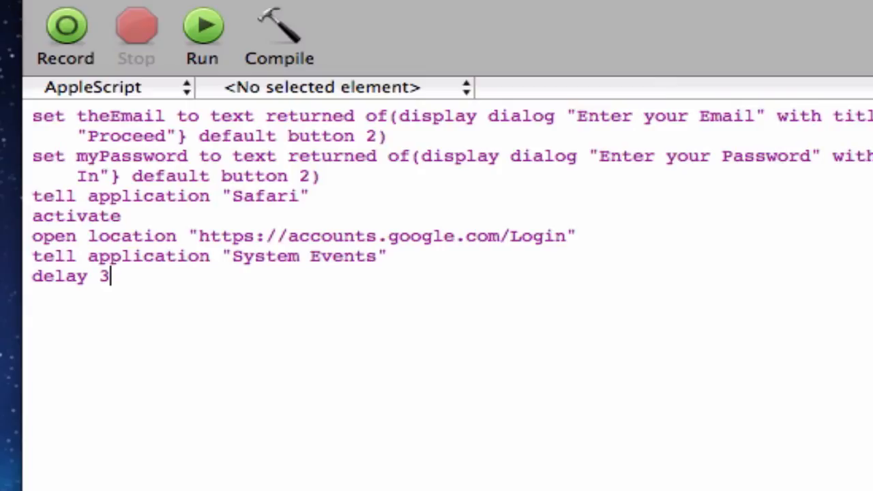
key(Backspace)
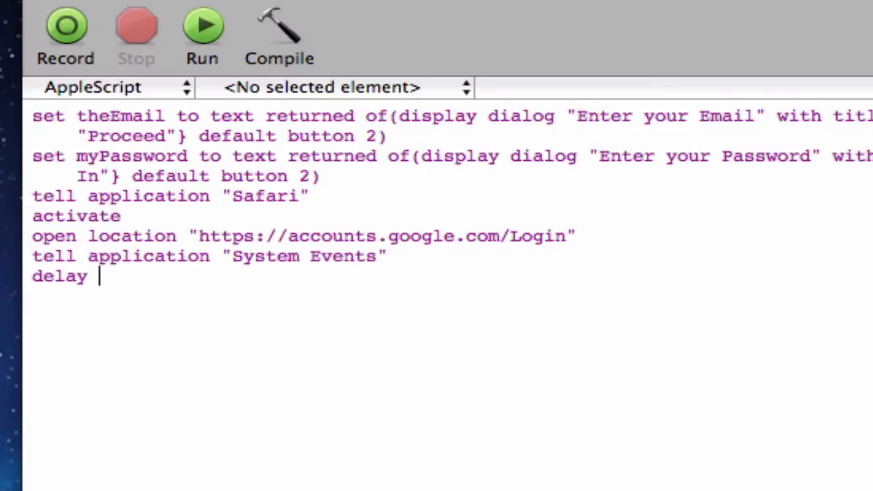
text(5)
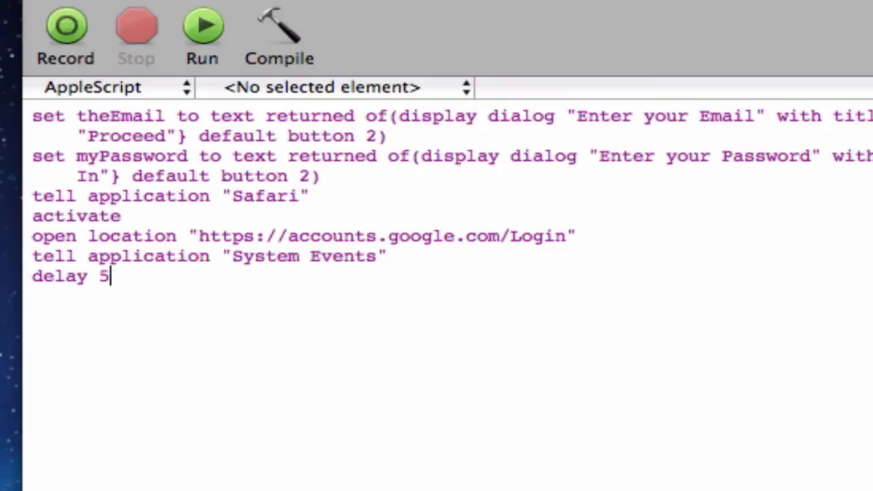
Add 'keystroke theEmail', checking the variable name against the first line
text(keystorek)
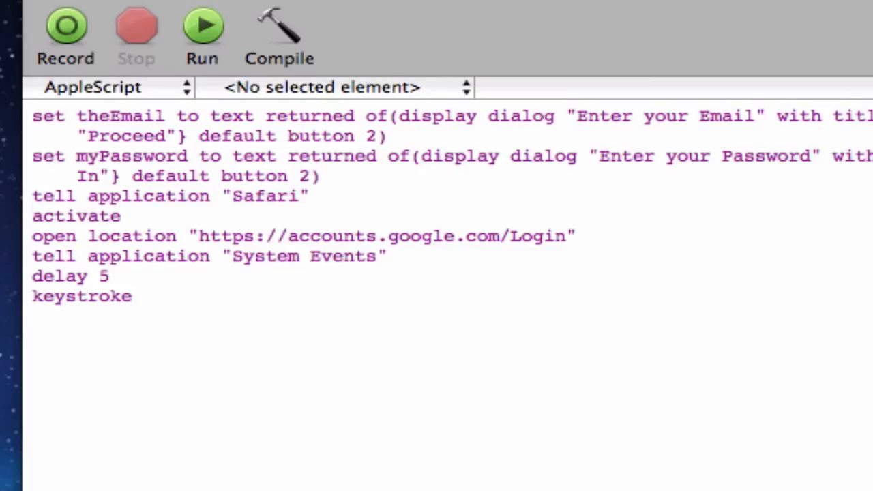
text(theEMia)
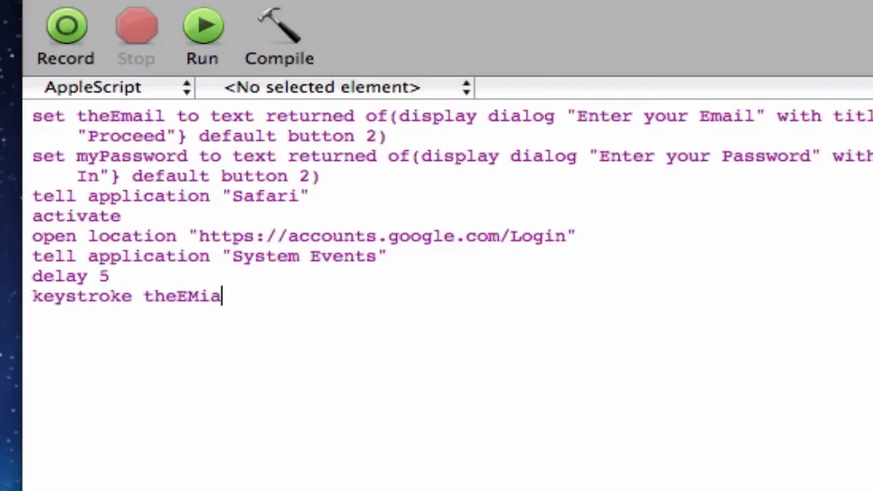
text(theEmail)
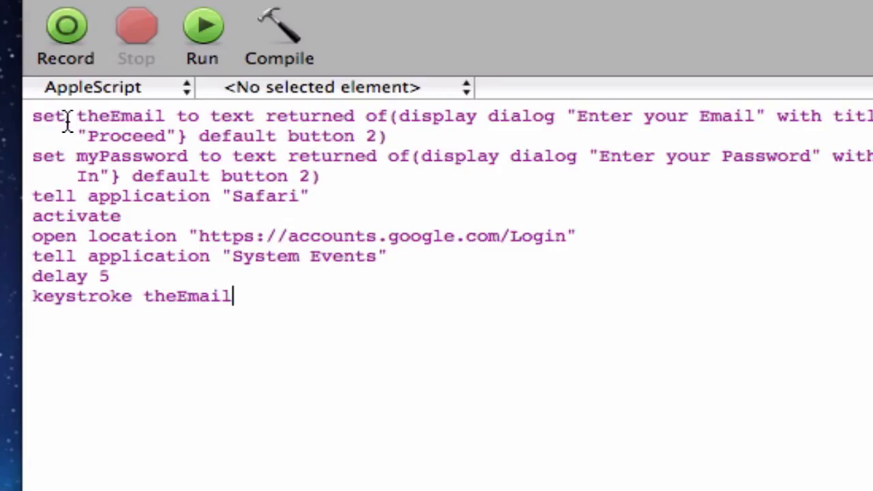
double_click(120, 114)
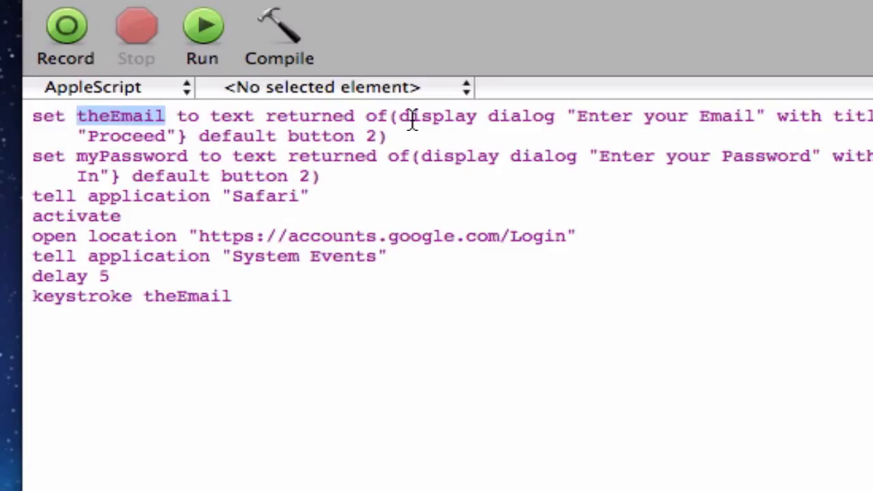
click(475, 115)
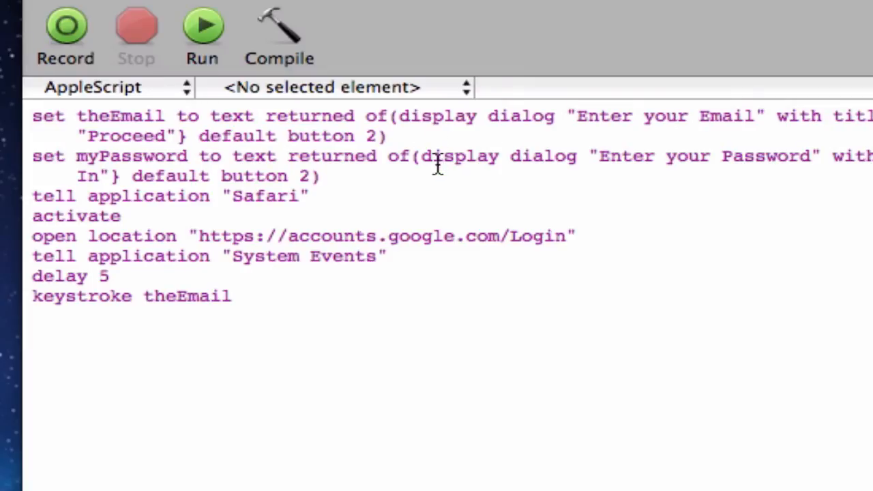
click(232, 296)
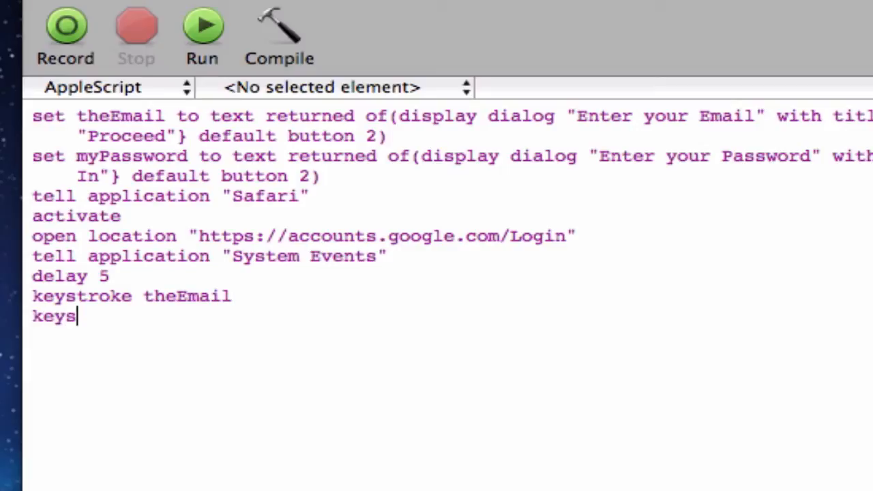
Complete 'keystroke tab', add 'keystroke myPassword' and then 'delay 1'
text(troke tab)
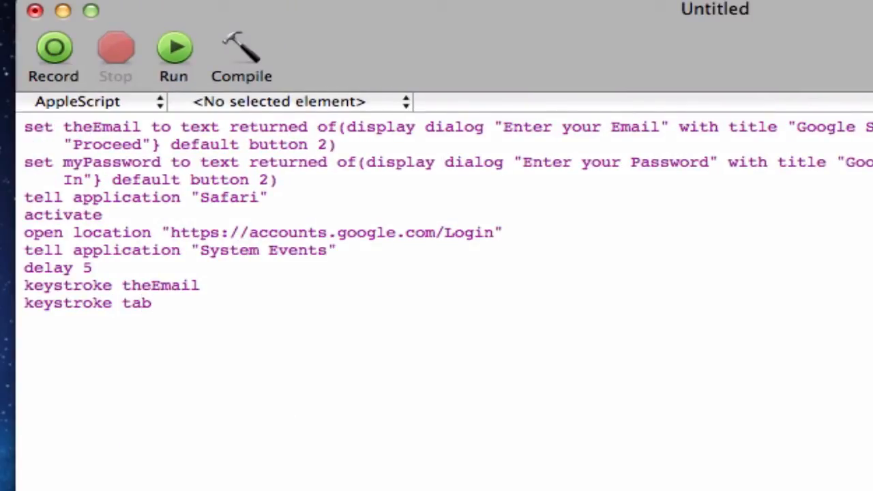
text(keyst)
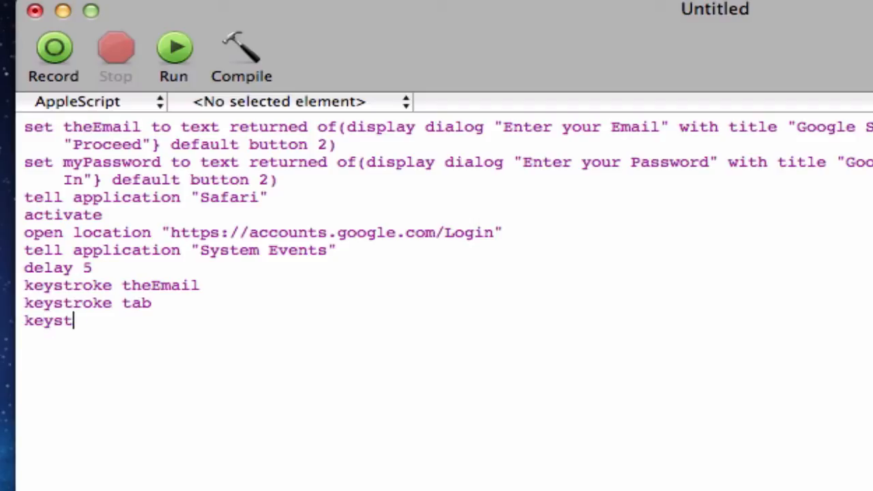
text(oke)
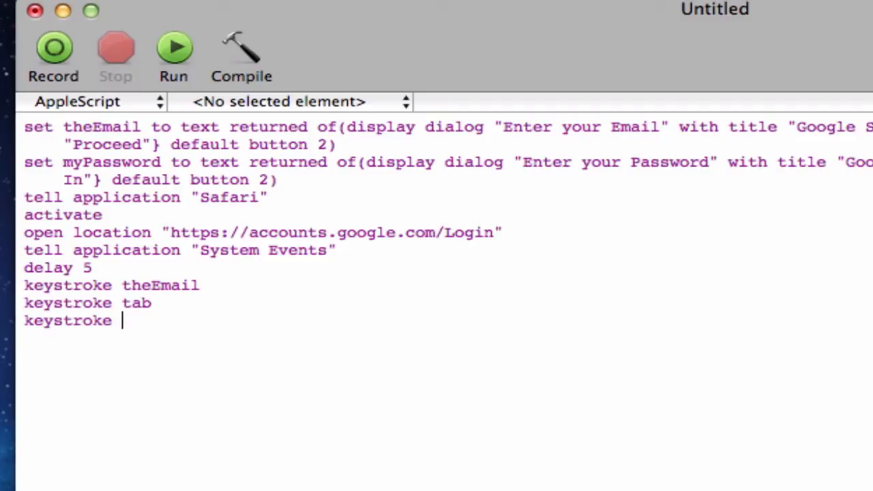
text(myPasswor)
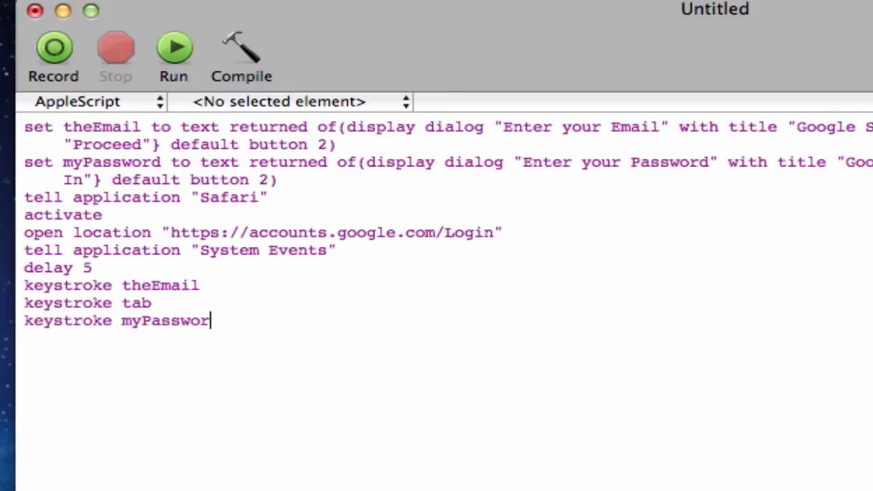
text(d)
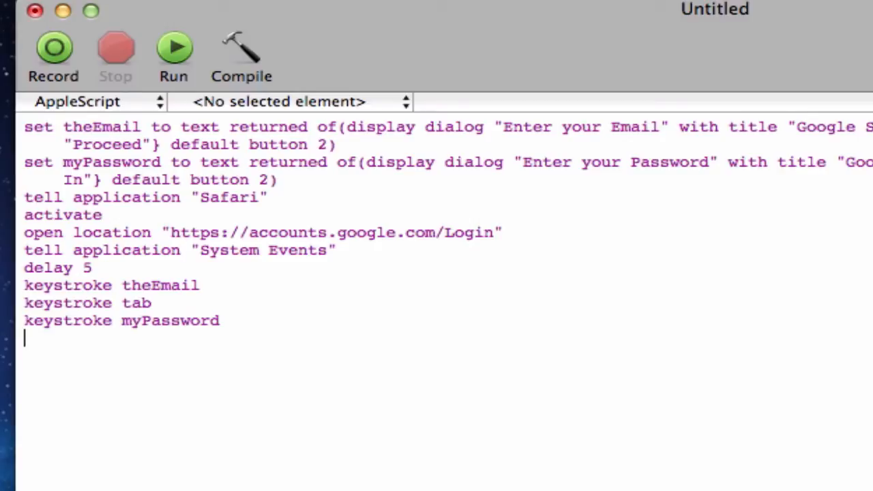
text(delay 1)
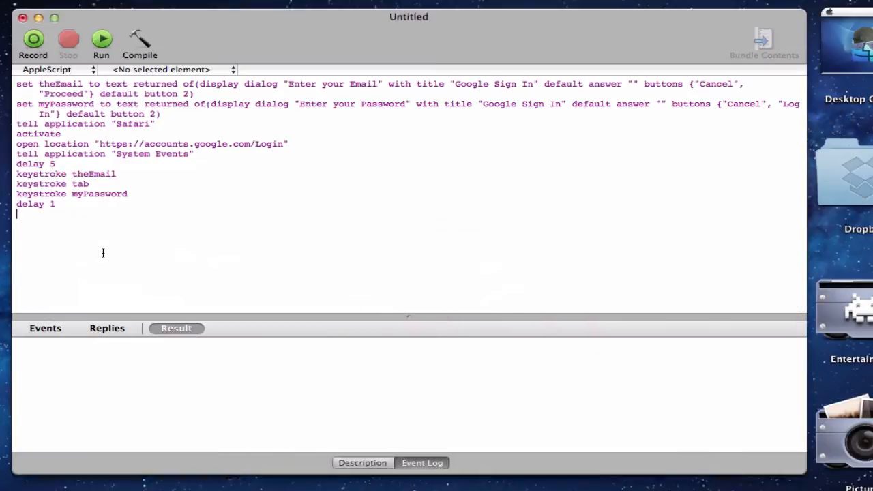
Add 'keystroke return' to submit the sign-in and close both blocks with two 'end tell' lines
text(keystorke)
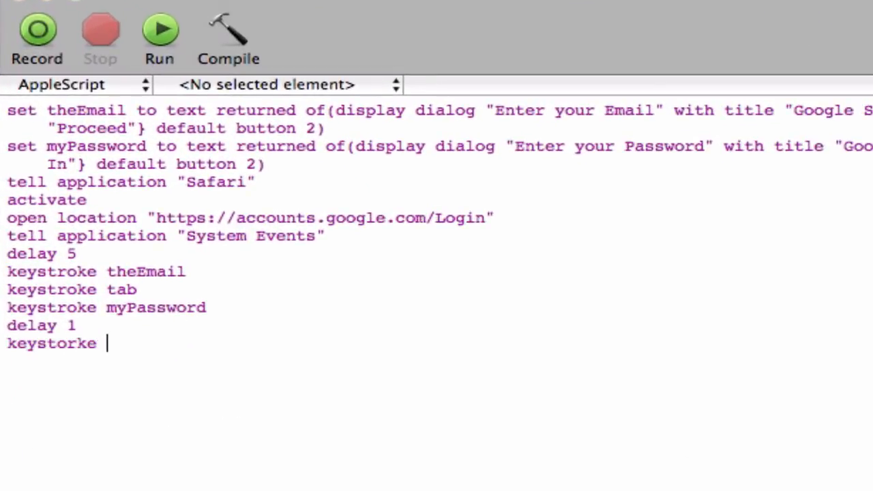
text(keystroke)
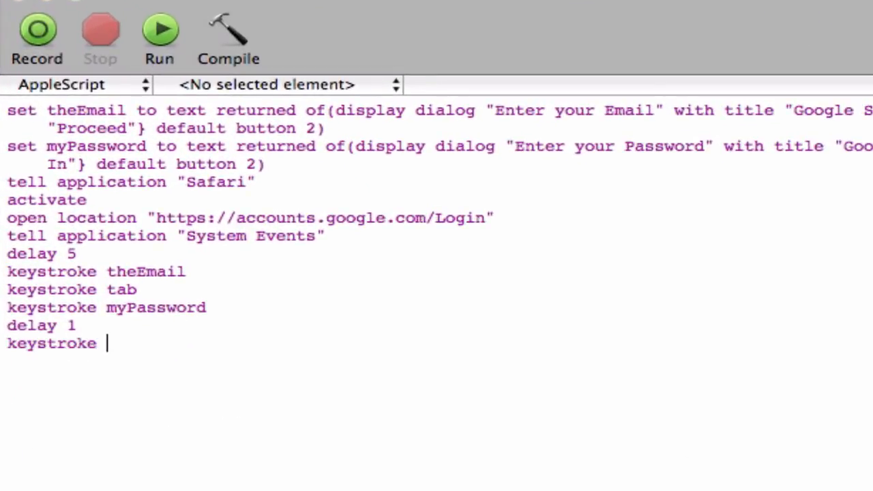
text(retur)
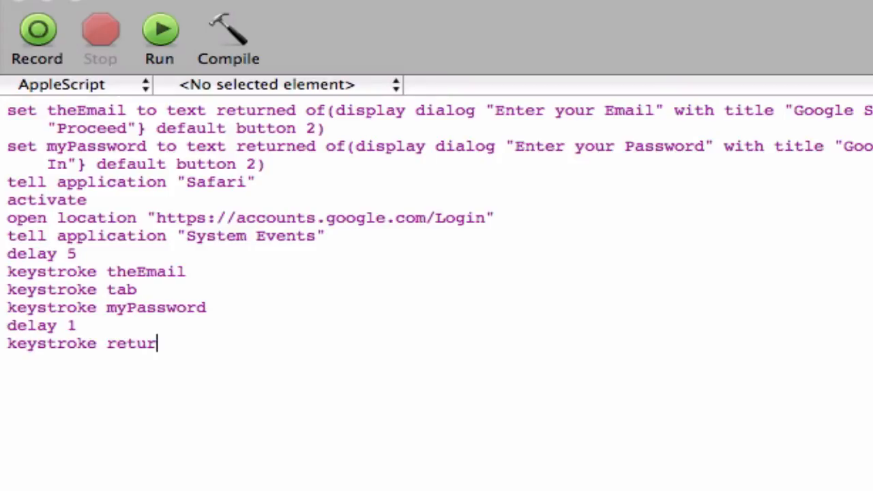
text(n)
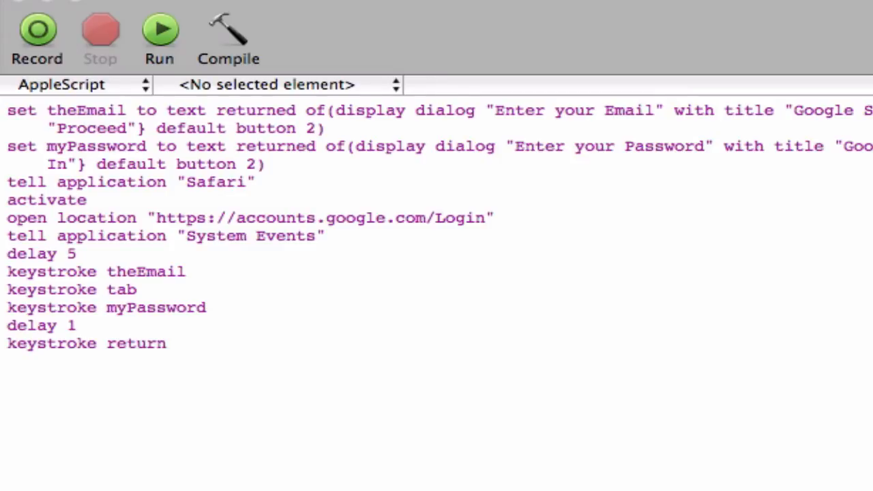
text(end)
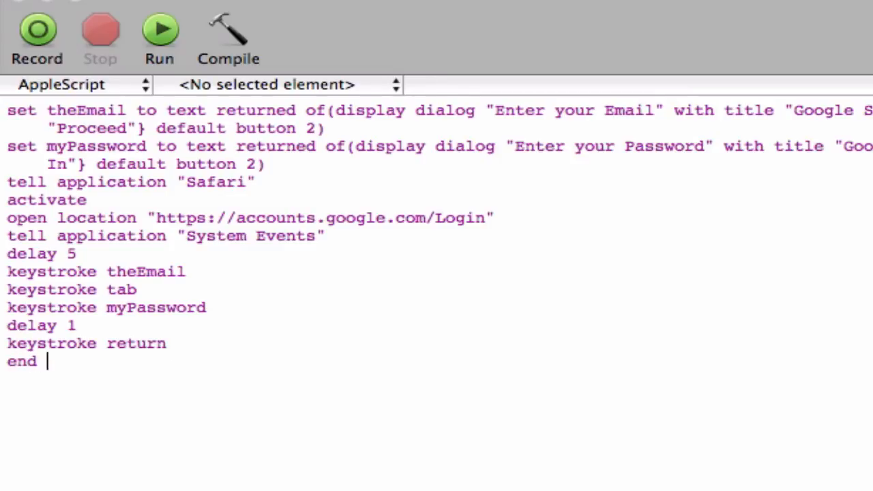
text(tell)
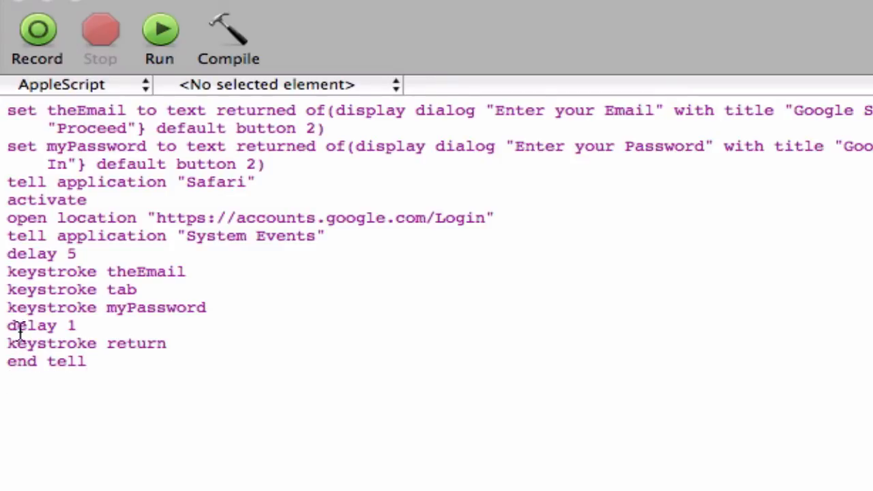
mouse_move(118, 235)
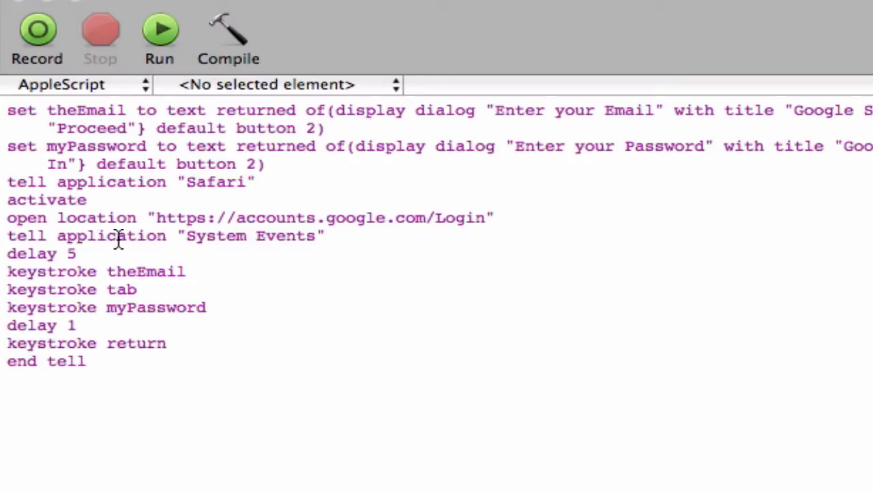
mouse_move(265, 327)
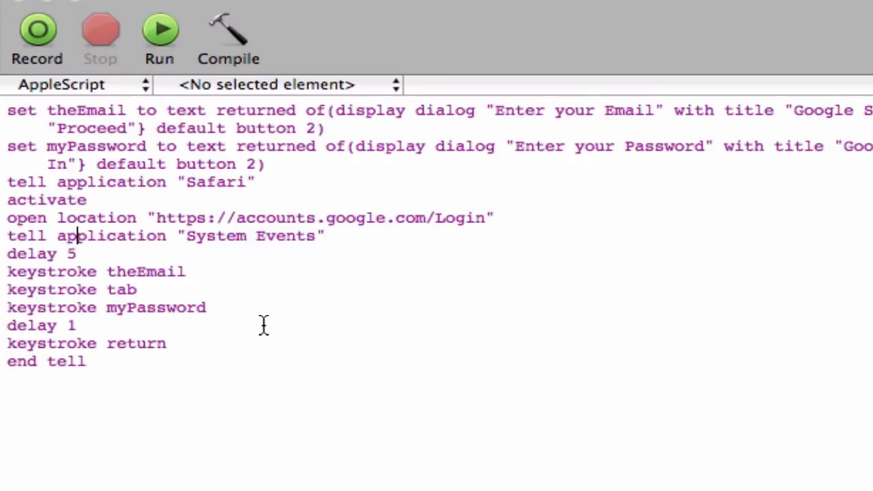
text(end tell)
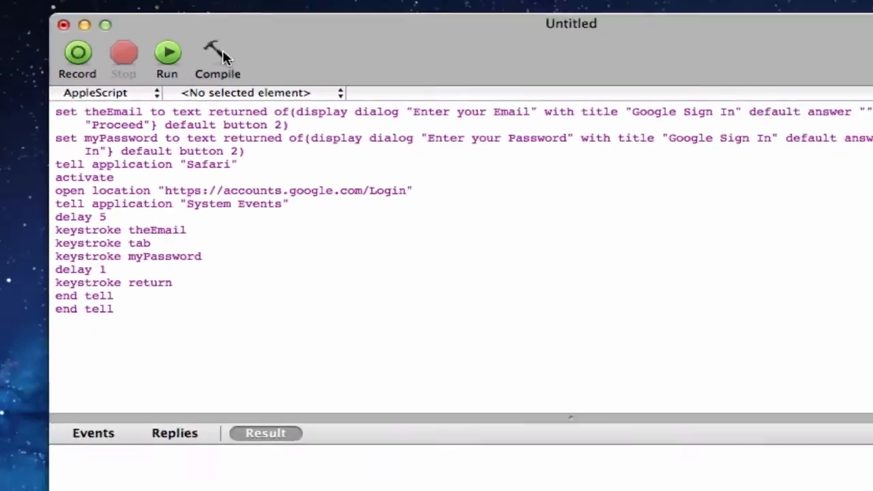
Compile the script so it colour-formats, then run it to bring up the Google Sign In prompt
click(210, 53)
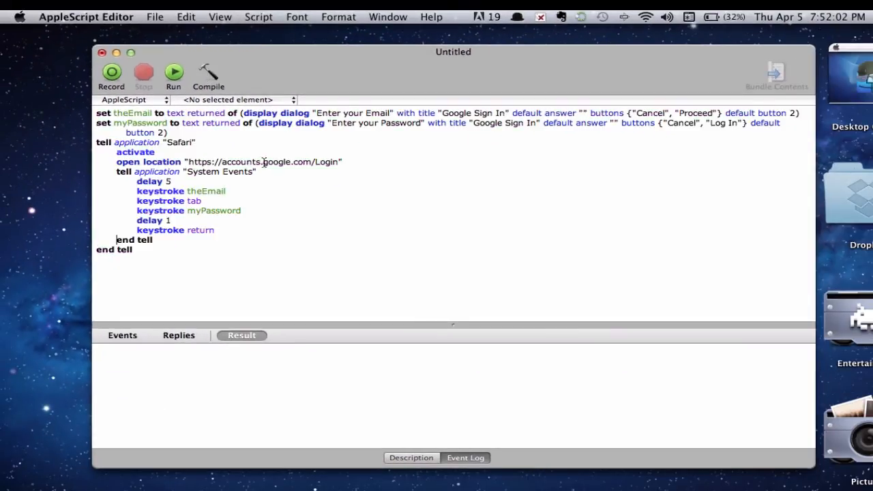
mouse_move(164, 255)
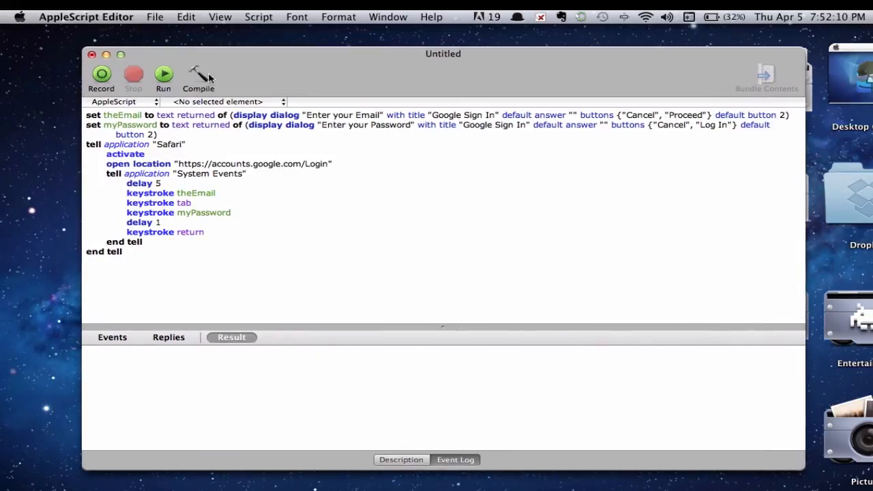
click(164, 74)
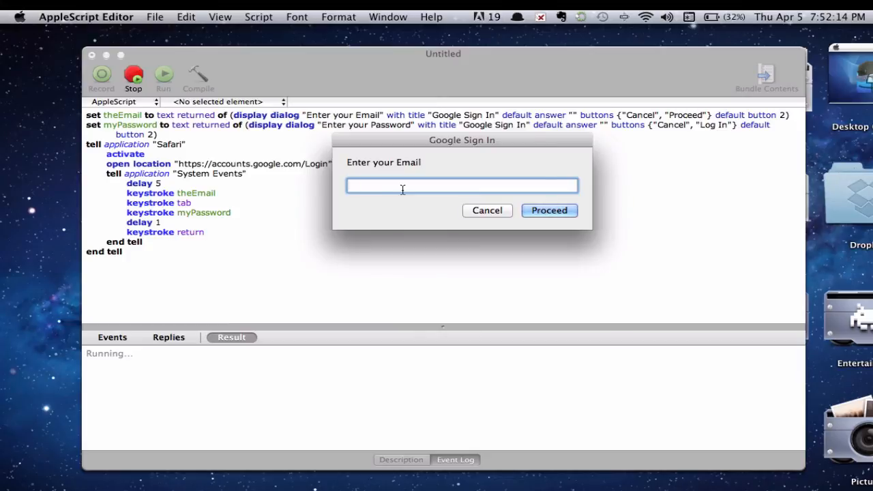
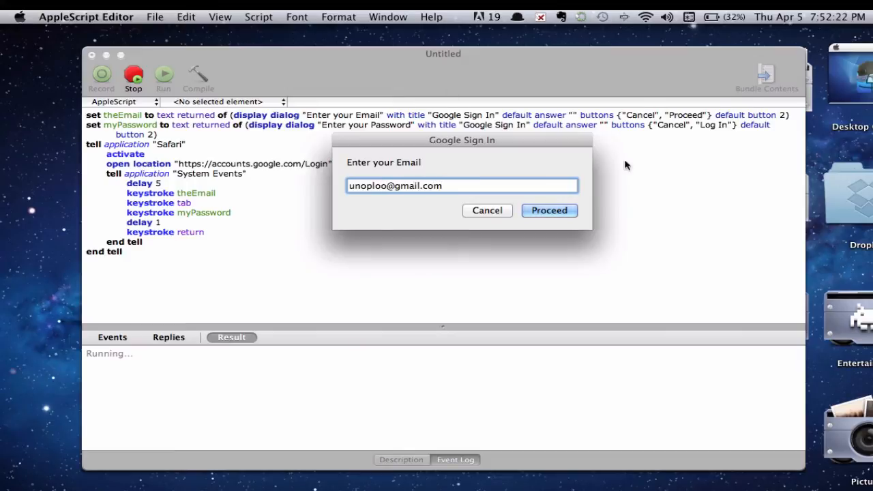
Enter the gmail.com email address in the prompt, proceed, and submit the password to log in
click(548, 210)
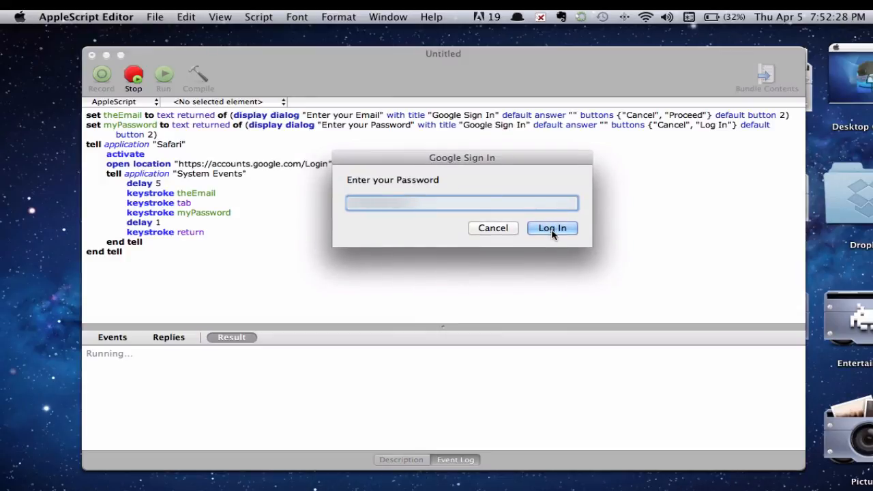
click(551, 228)
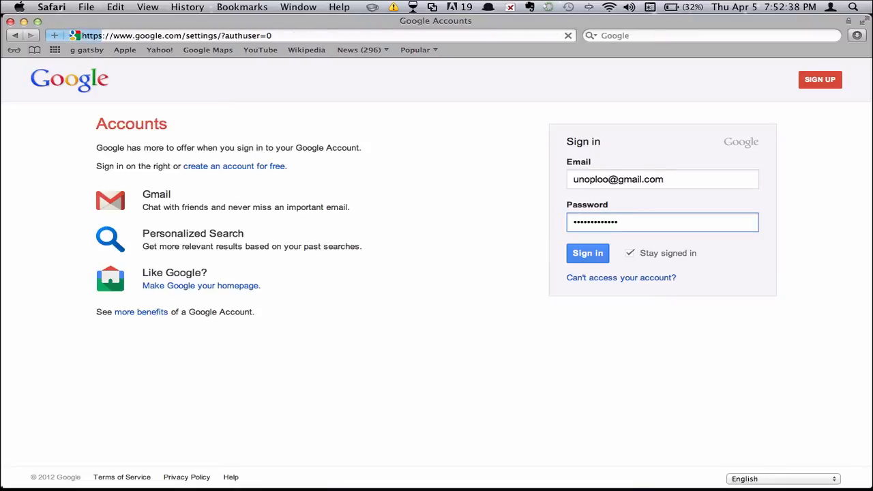
Let Safari complete the scripted Google sign-in and land on the Account overview page
click(587, 252)
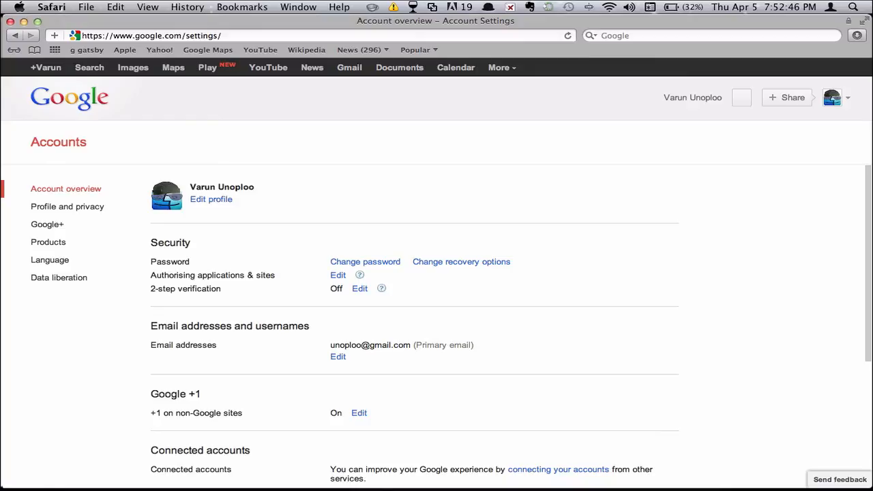
mouse_move(835, 74)
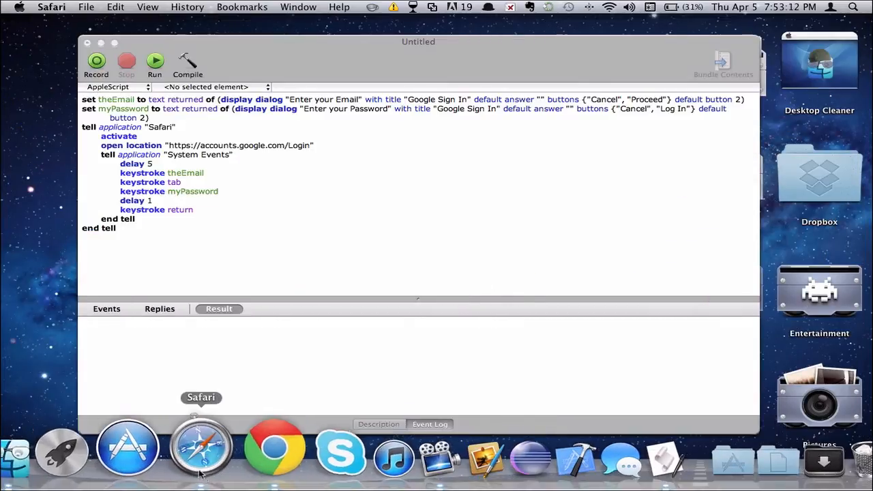
click(200, 457)
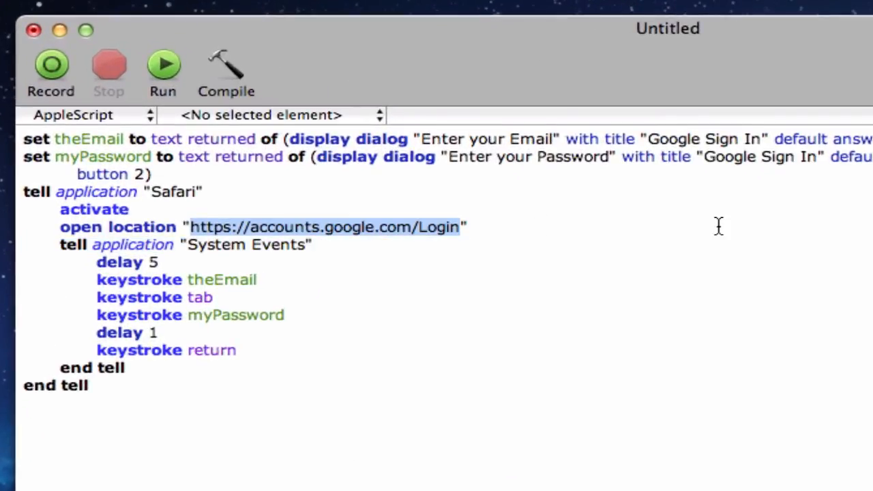
text(http://www.facebook.com/)
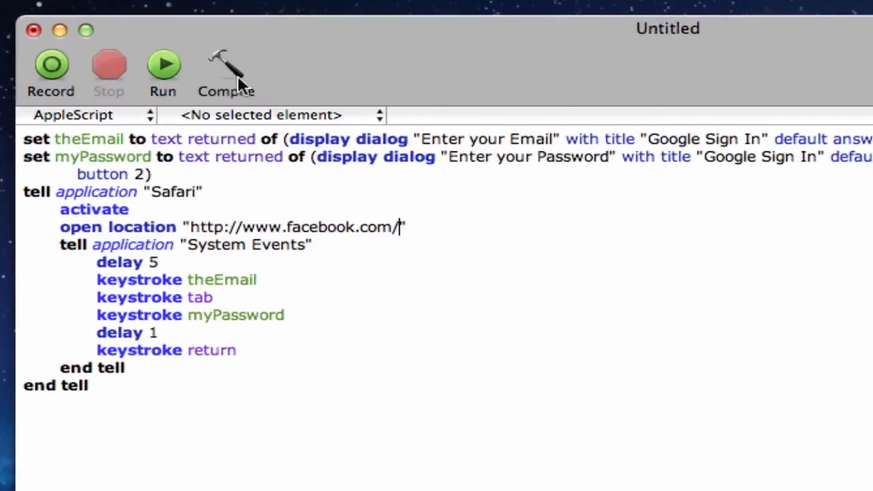
mouse_move(682, 306)
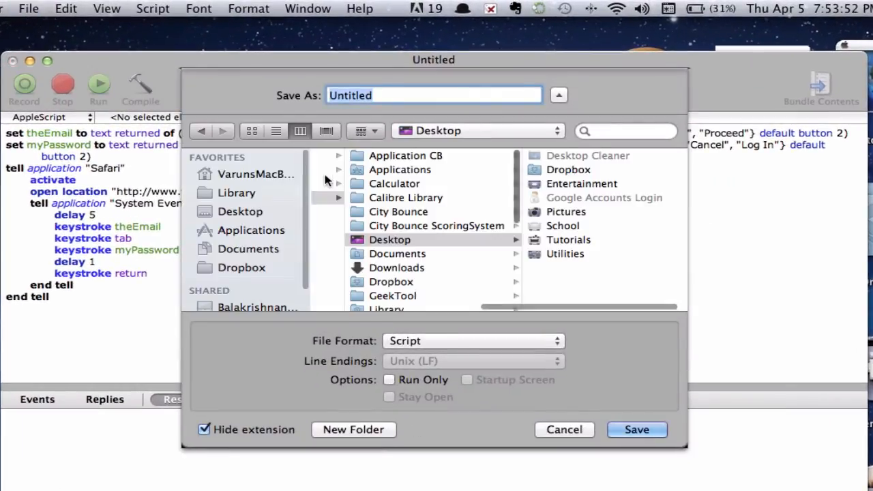
Name the script 'Log IN' and set its file format to Application for saving to the Desktop
text(Log IN)
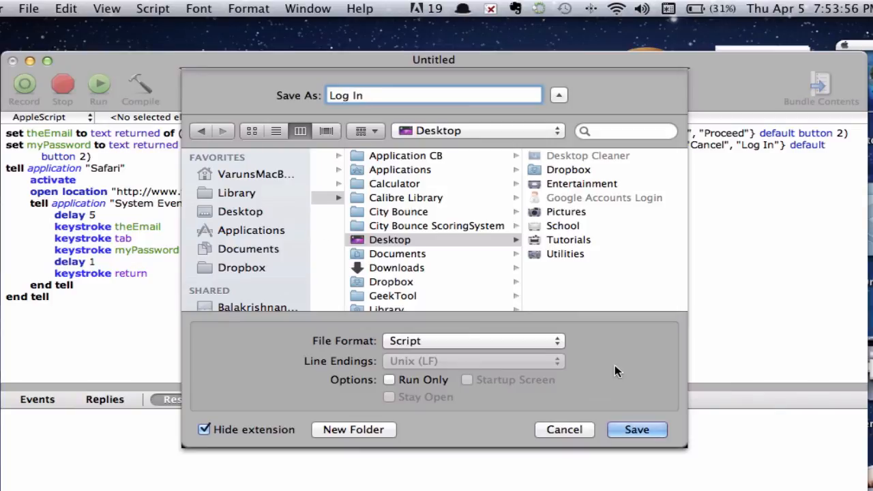
click(474, 342)
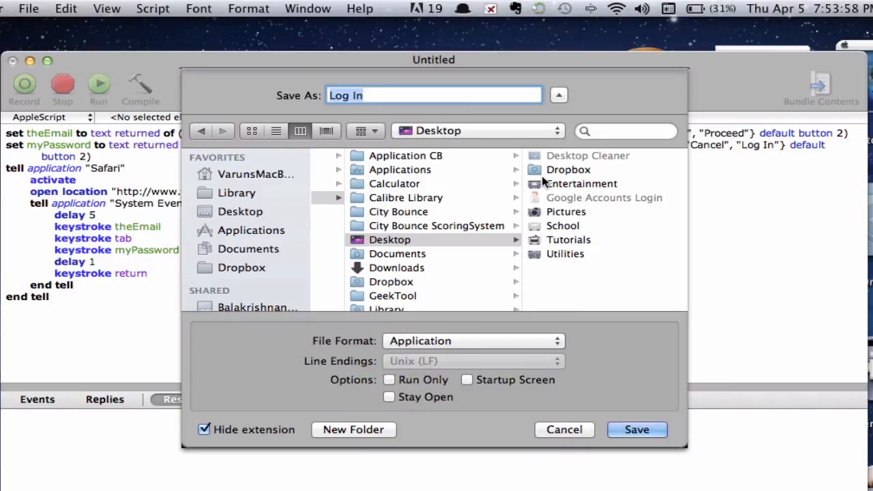
click(637, 430)
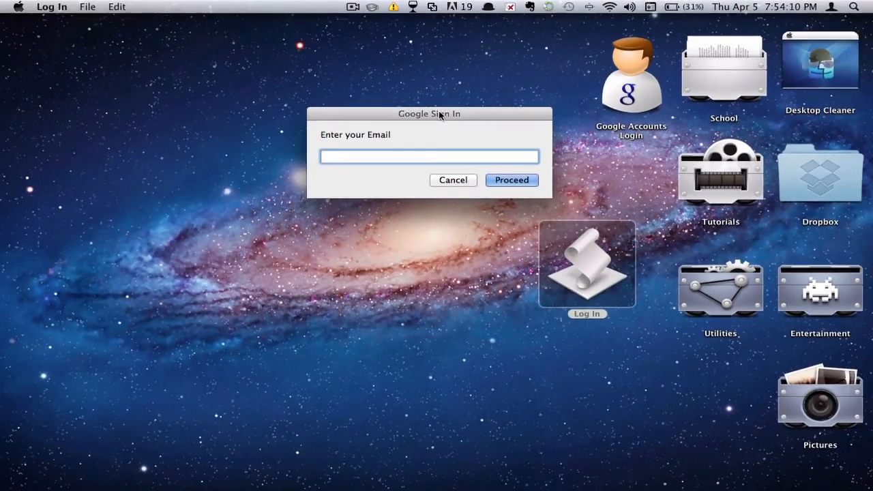
Launch the Log In app from the Desktop and drag its Google Sign In prompt aside
click(428, 155)
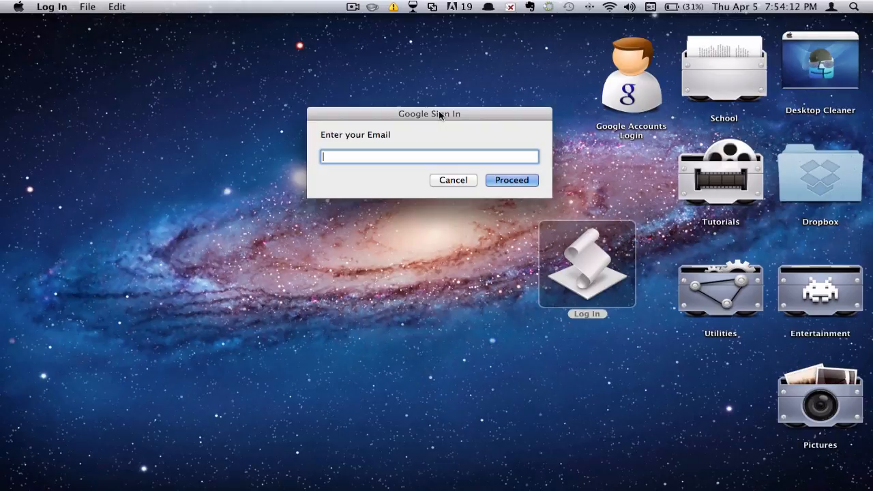
mouse_move(458, 118)
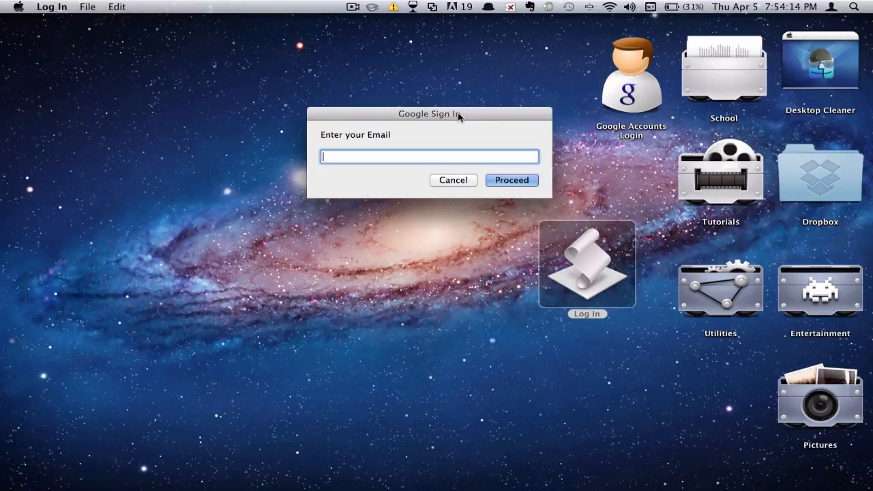
drag(429, 113, 406, 172)
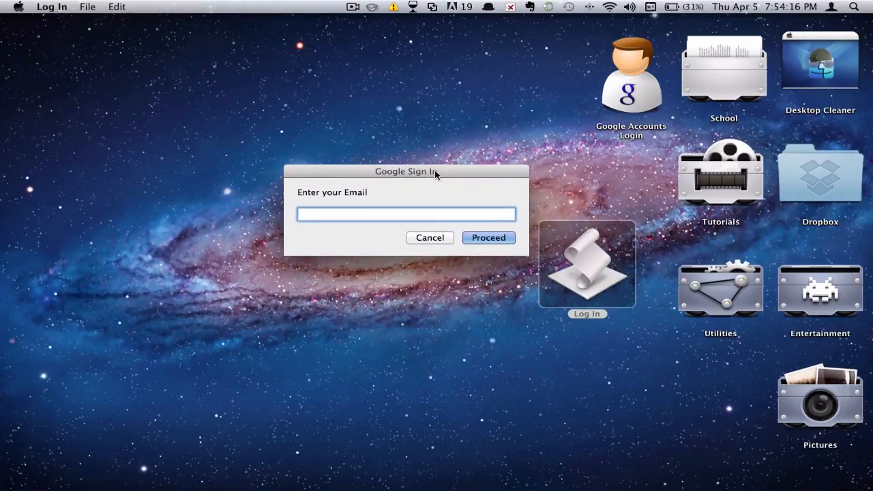